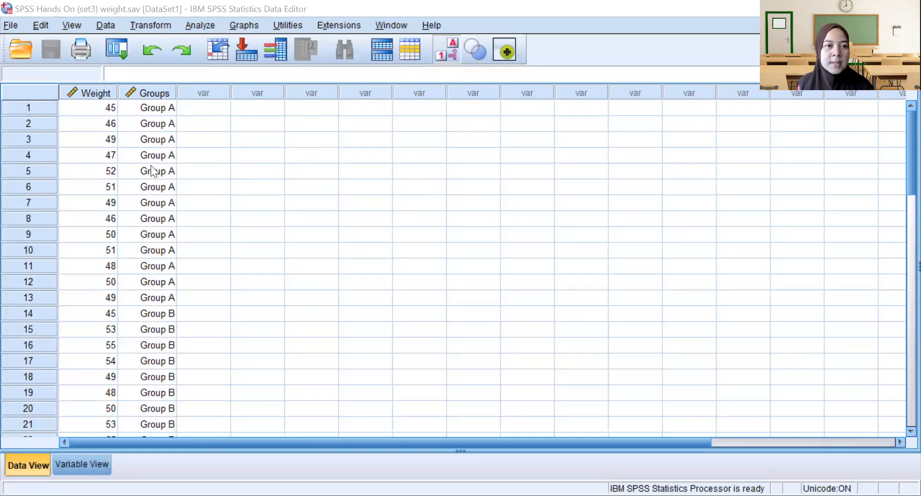
Review the Weight and Groups data, checking the numeric codes behind the group labels
{"action": "left_click", "coordinate": [157, 171]}
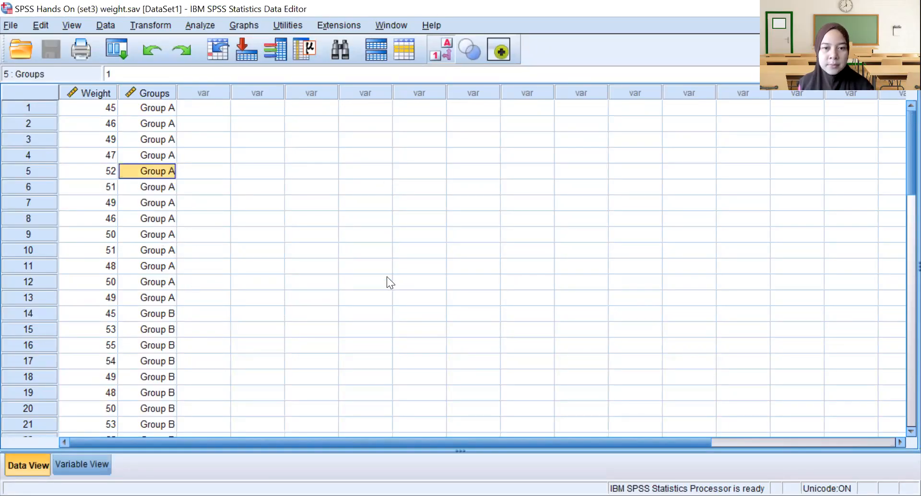
{"action": "scroll", "scroll_direction": "down", "scroll_amount": 3}
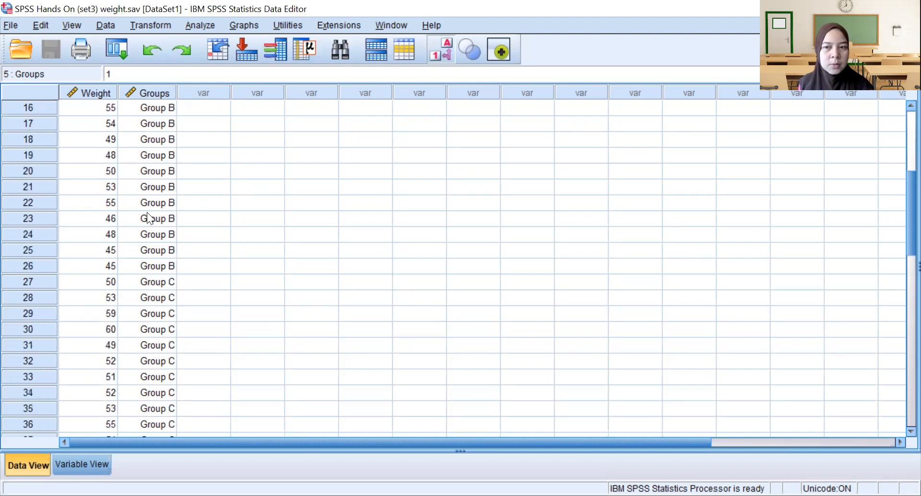
{"action": "scroll", "scroll_direction": "down", "scroll_amount": 3}
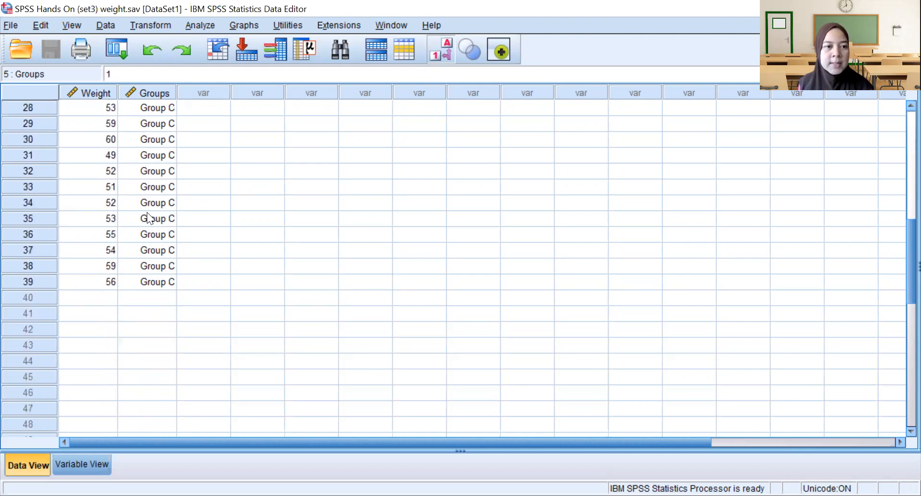
{"action": "scroll", "scroll_direction": "up", "scroll_amount": 3}
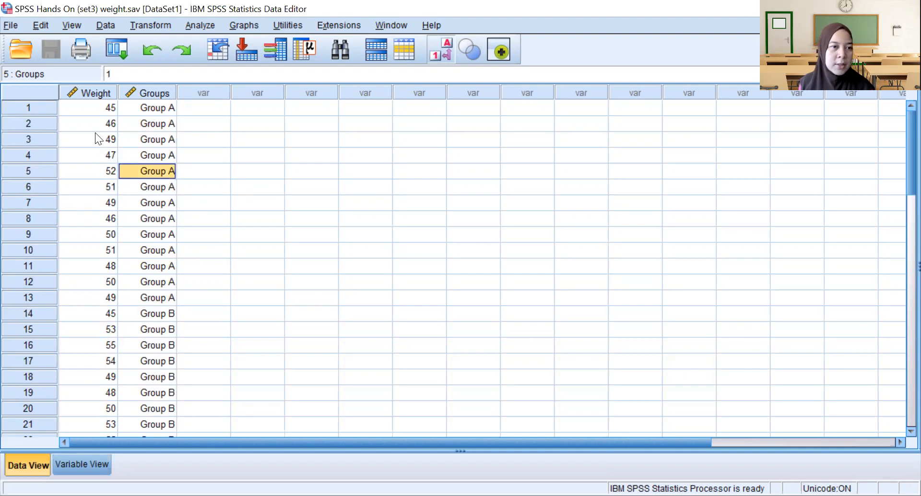
{"action": "mouse_move", "coordinate": [113, 131]}
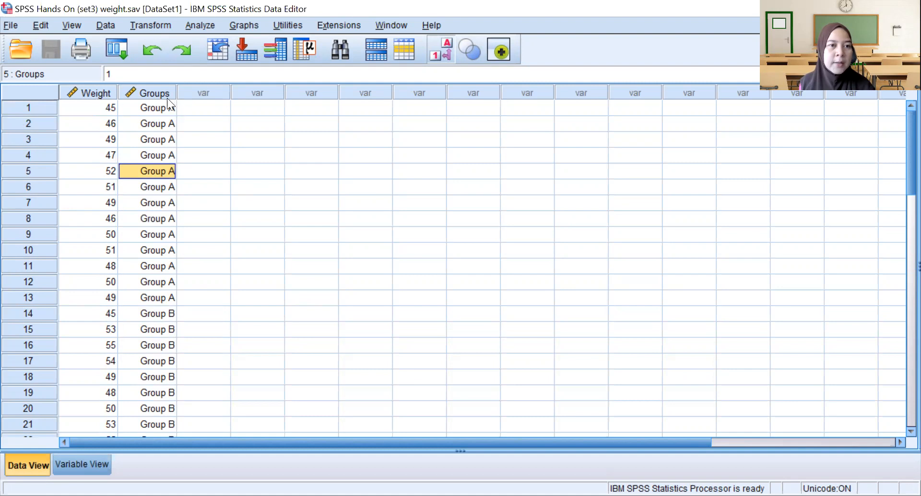
{"action": "mouse_move", "coordinate": [80, 130]}
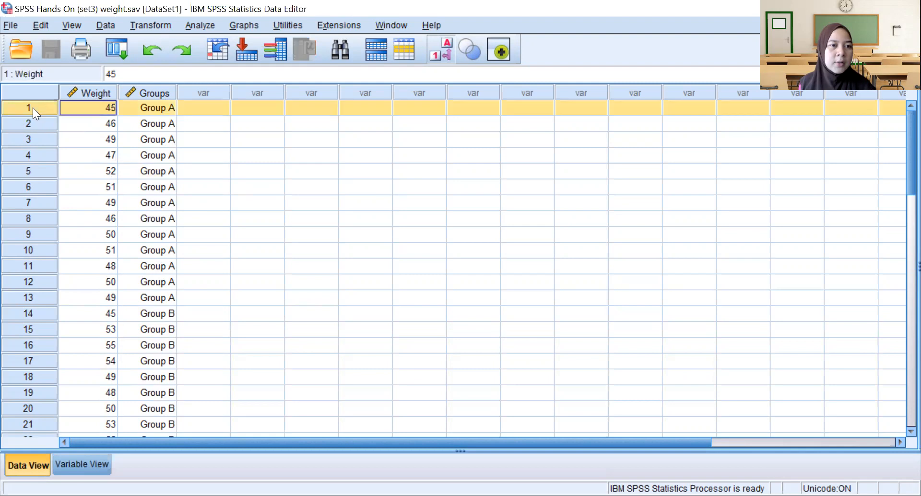
{"action": "scroll", "scroll_direction": "down", "scroll_amount": 3}
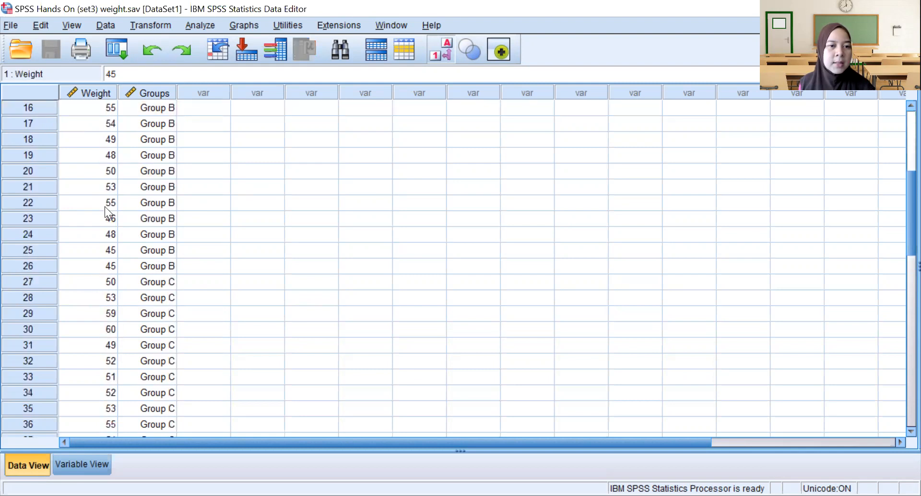
{"action": "scroll", "scroll_direction": "up", "scroll_amount": 3}
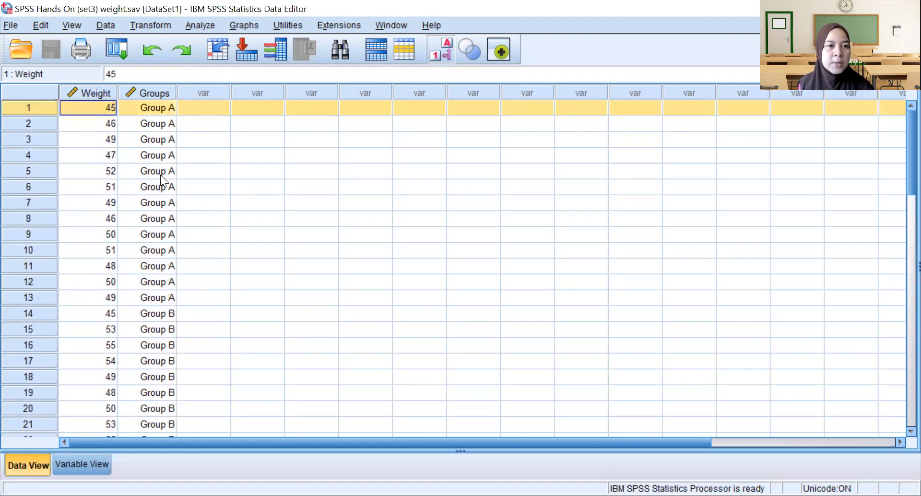
{"action": "scroll", "scroll_direction": "down", "scroll_amount": 3}
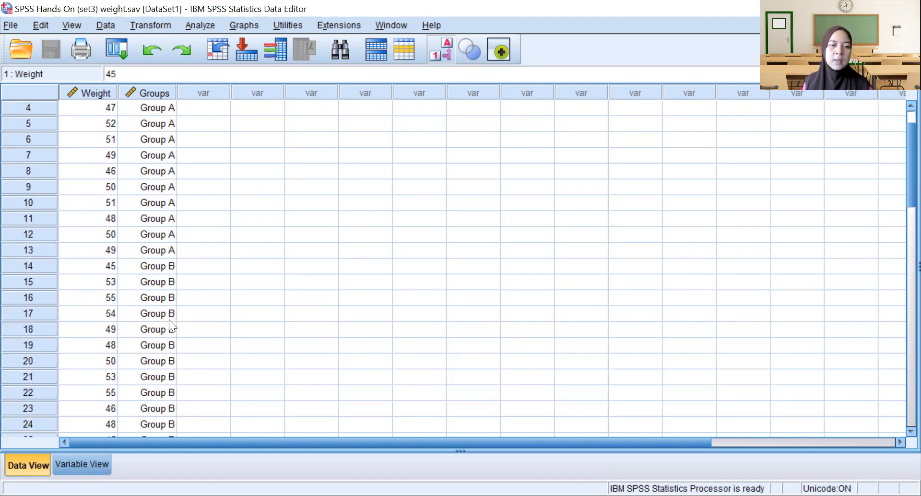
{"action": "scroll", "scroll_direction": "down", "scroll_amount": 3}
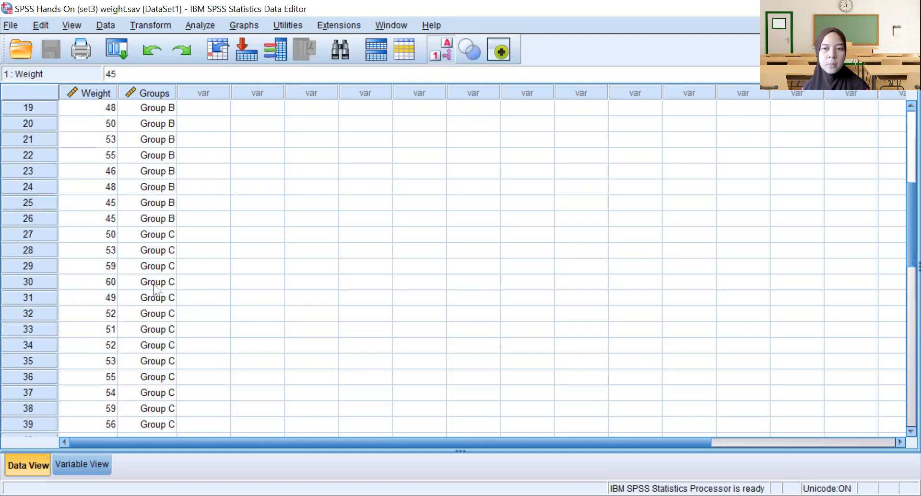
{"action": "mouse_move", "coordinate": [140, 271]}
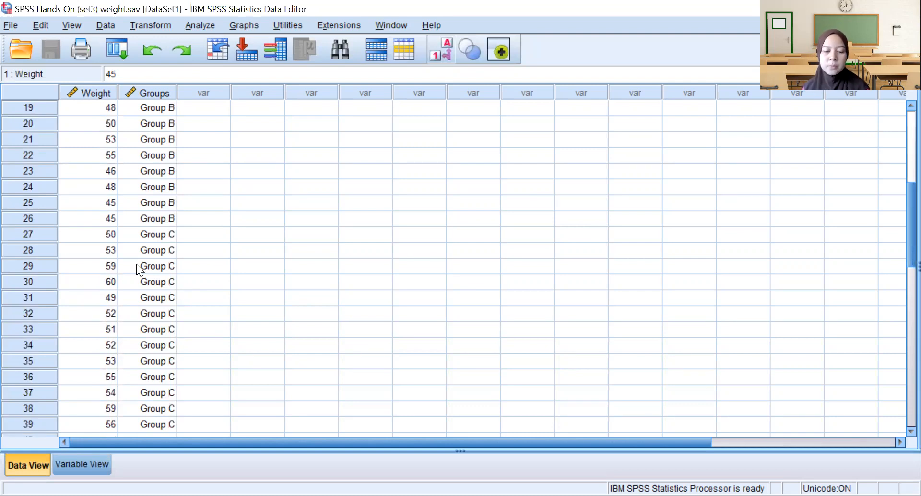
{"action": "mouse_move", "coordinate": [146, 260]}
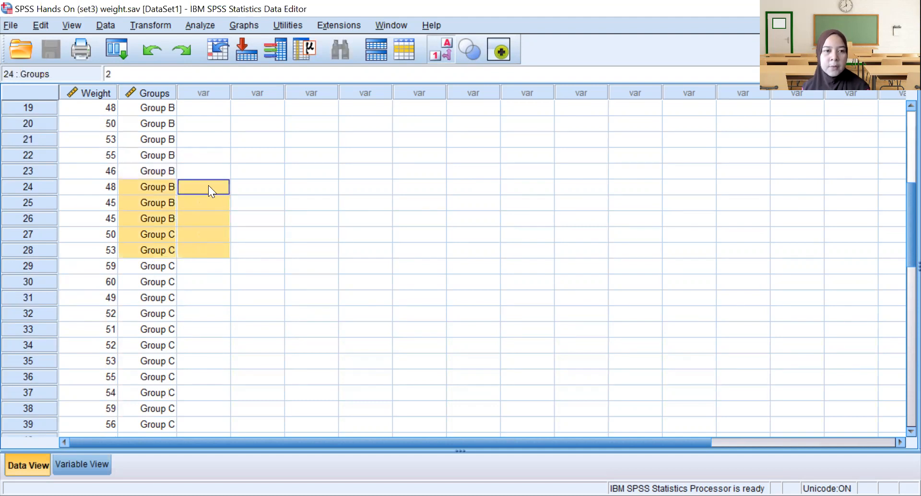
{"action": "scroll", "scroll_direction": "up", "scroll_amount": 3}
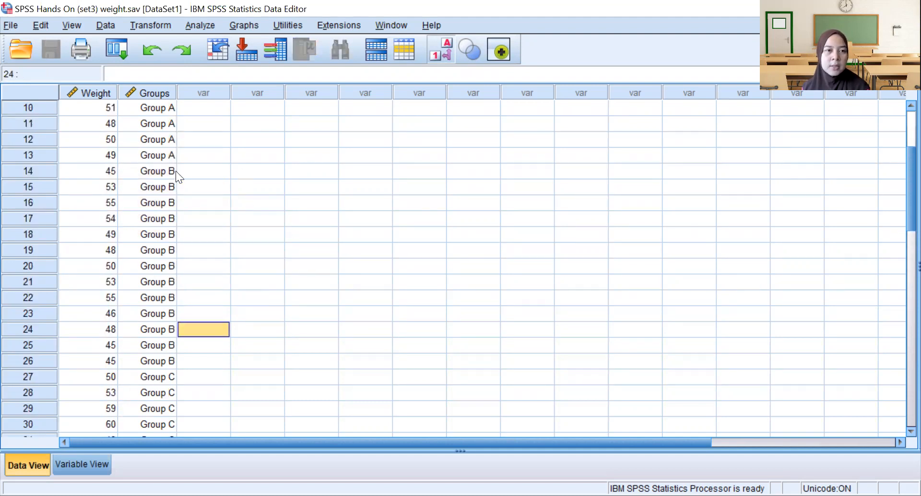
{"action": "scroll", "scroll_direction": "up", "scroll_amount": 3}
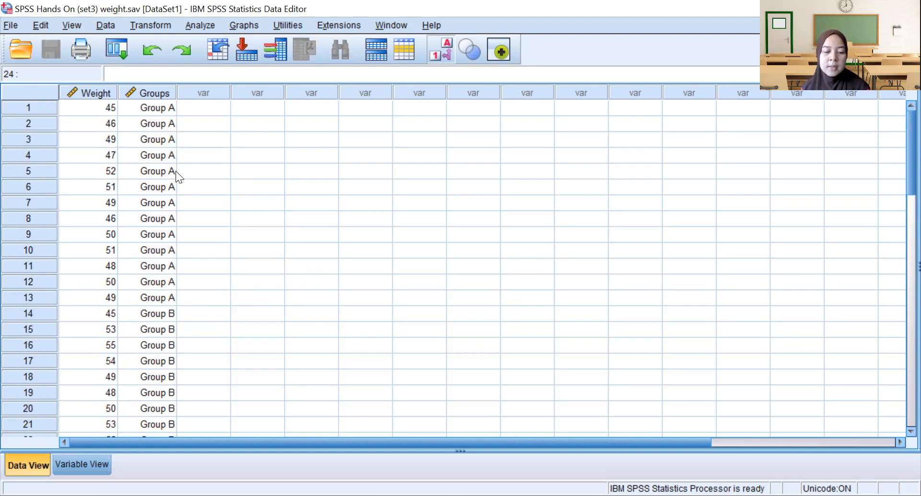
{"action": "mouse_move", "coordinate": [131, 332]}
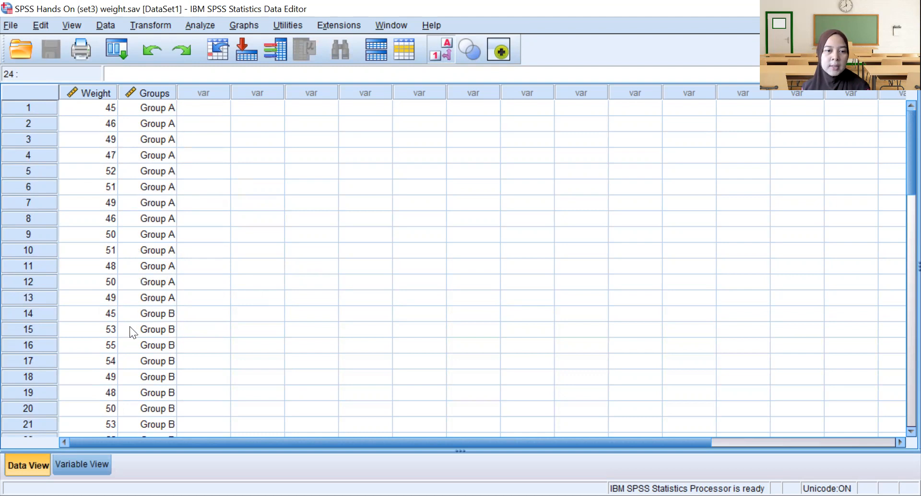
{"action": "mouse_move", "coordinate": [181, 201]}
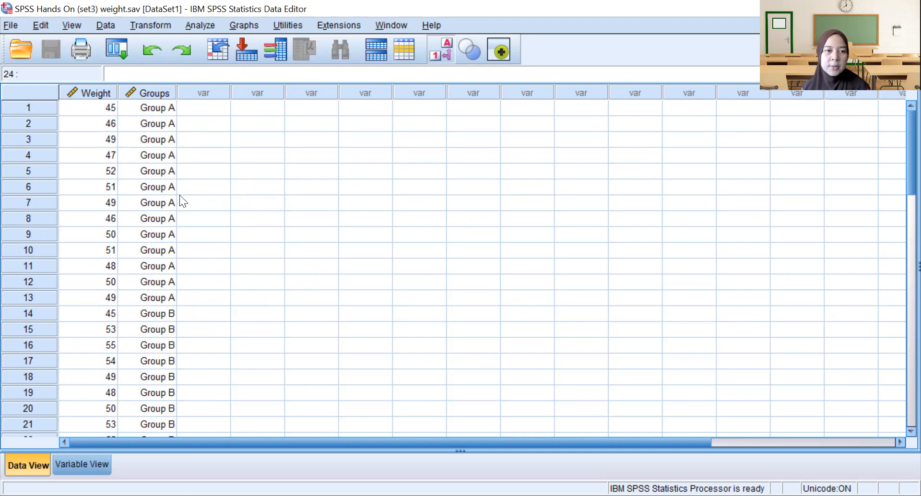
{"action": "mouse_move", "coordinate": [247, 291]}
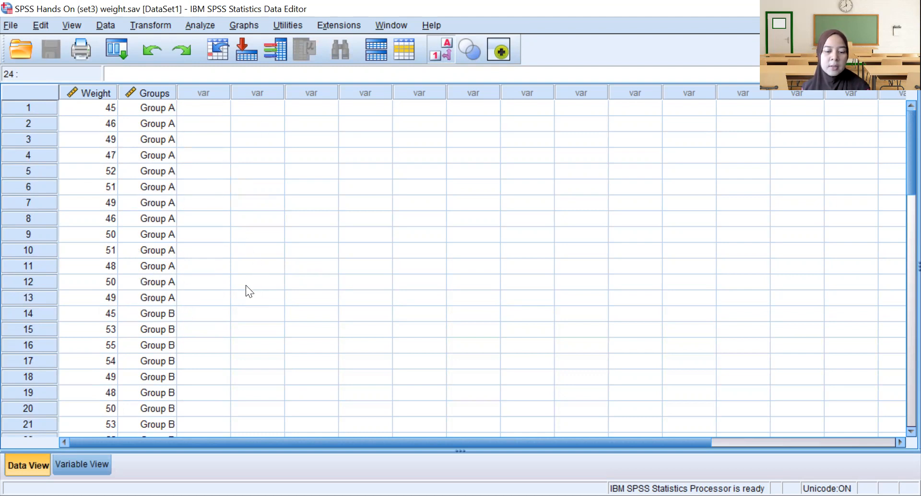
{"action": "mouse_move", "coordinate": [287, 165]}
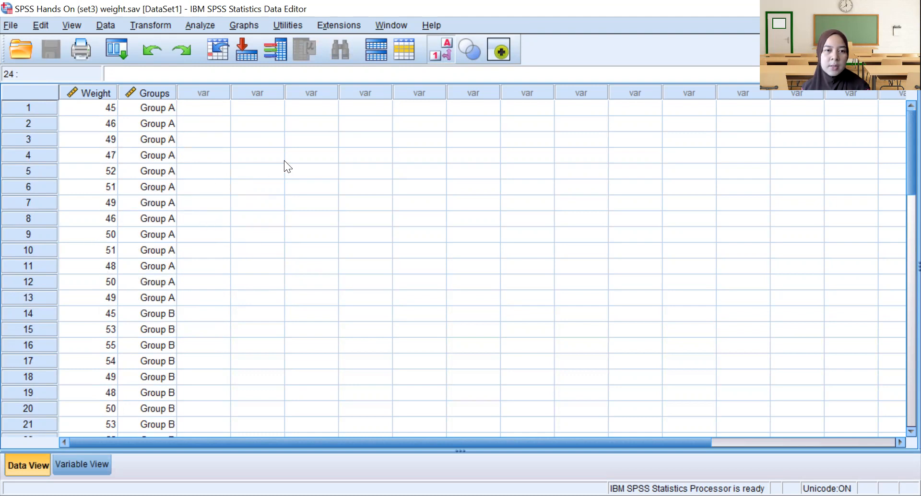
{"action": "mouse_move", "coordinate": [229, 346]}
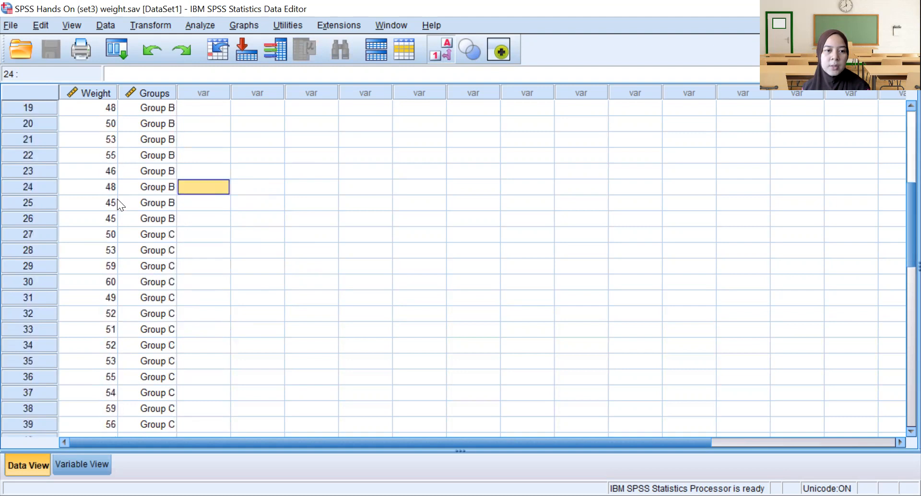
{"action": "scroll", "scroll_direction": "up", "scroll_amount": 3}
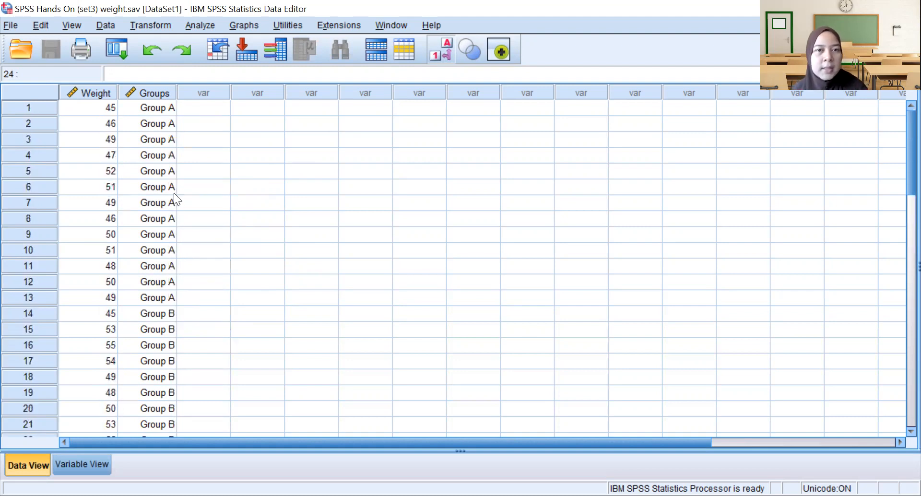
{"action": "mouse_move", "coordinate": [273, 181]}
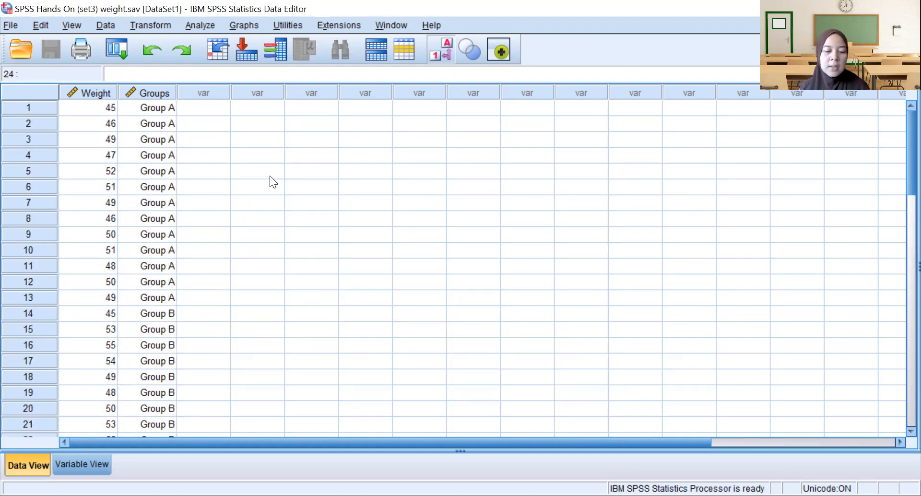
{"action": "mouse_move", "coordinate": [172, 226]}
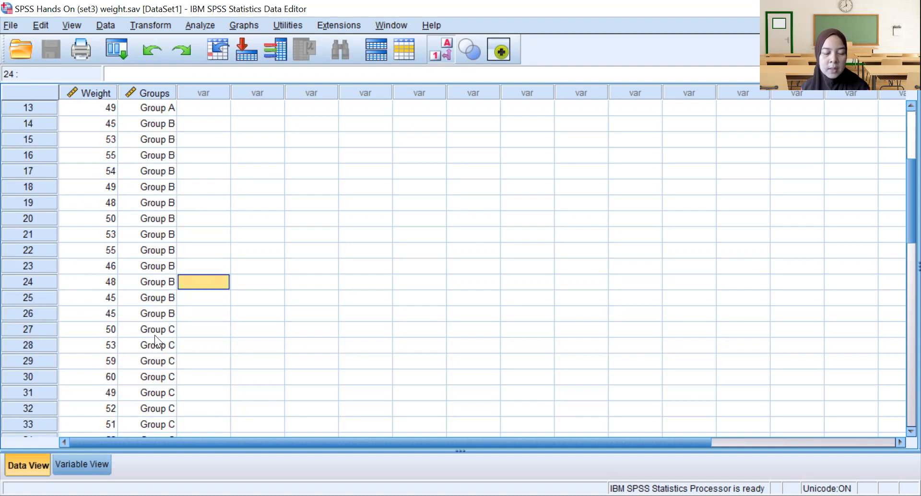
{"action": "scroll", "scroll_direction": "up", "scroll_amount": 3}
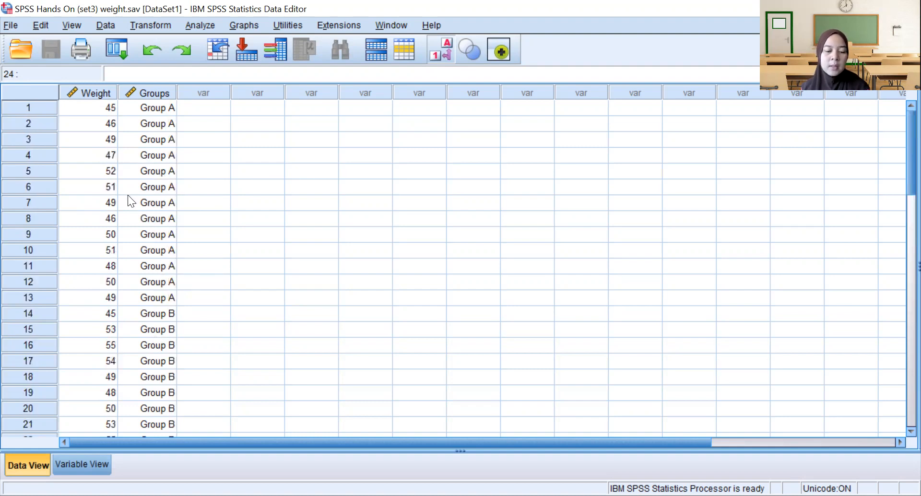
{"action": "mouse_move", "coordinate": [152, 212]}
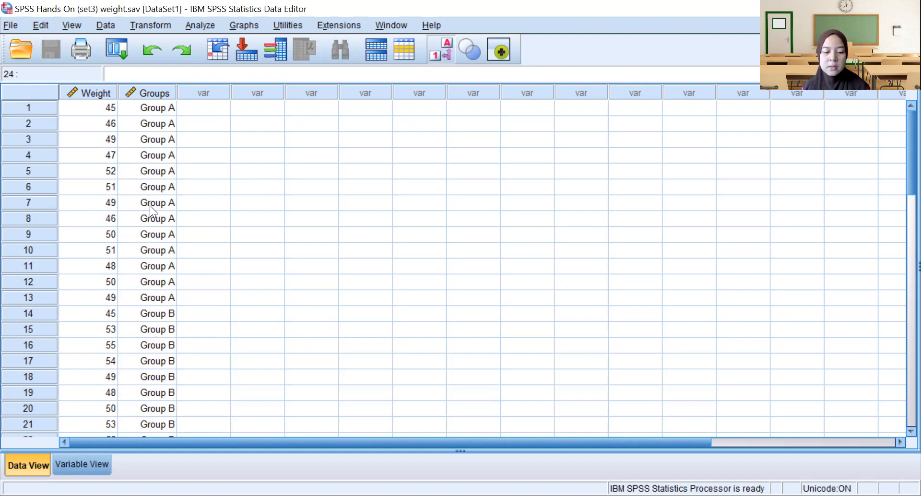
{"action": "mouse_move", "coordinate": [181, 194]}
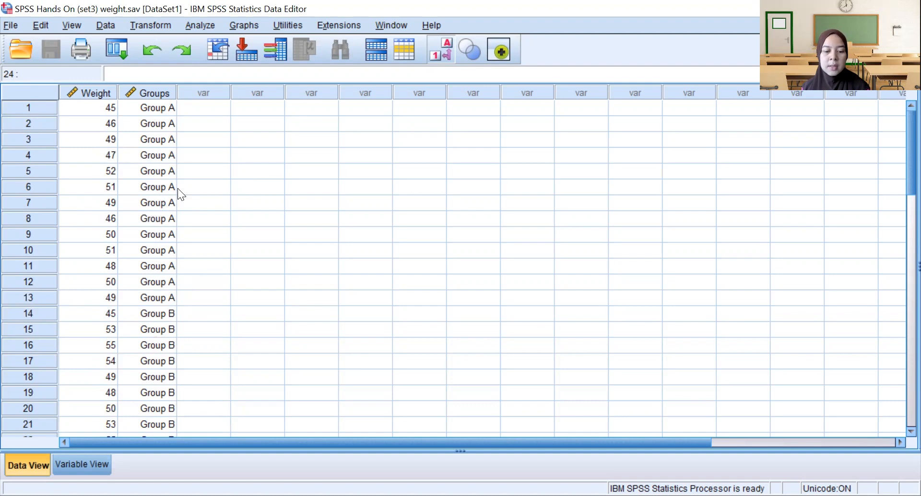
{"action": "mouse_move", "coordinate": [185, 188]}
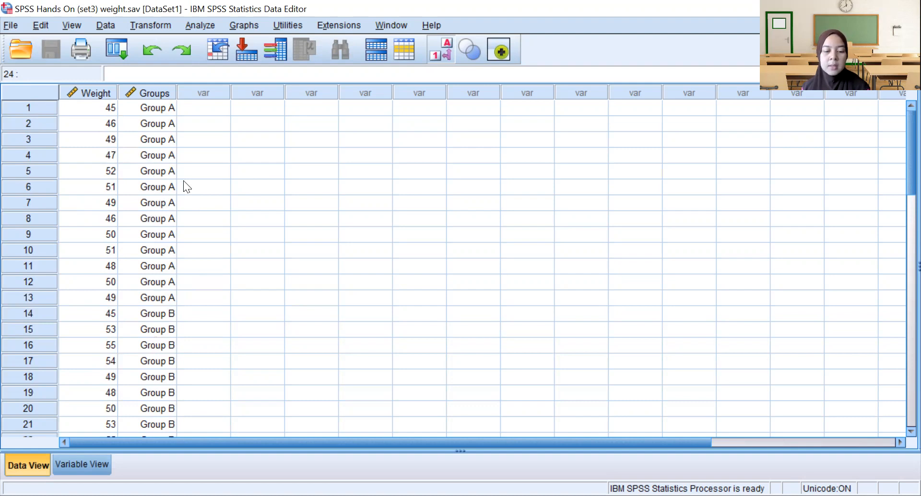
{"action": "mouse_move", "coordinate": [177, 171]}
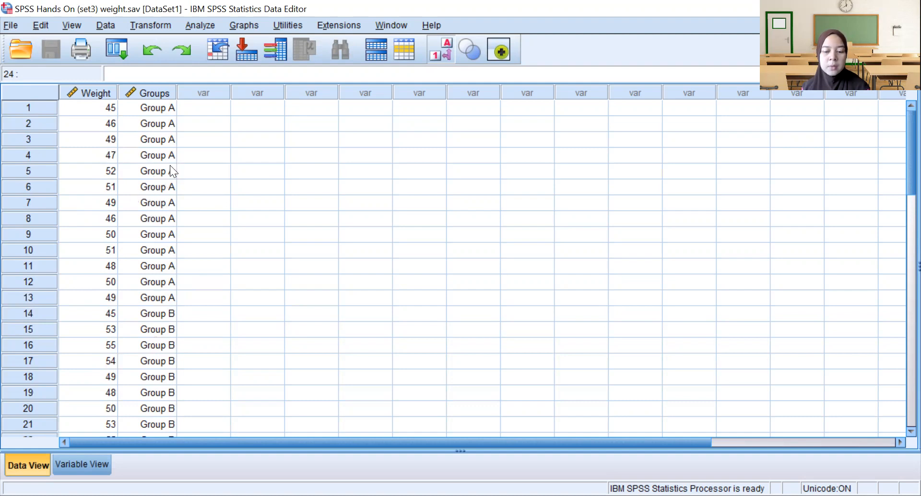
{"action": "mouse_move", "coordinate": [146, 232]}
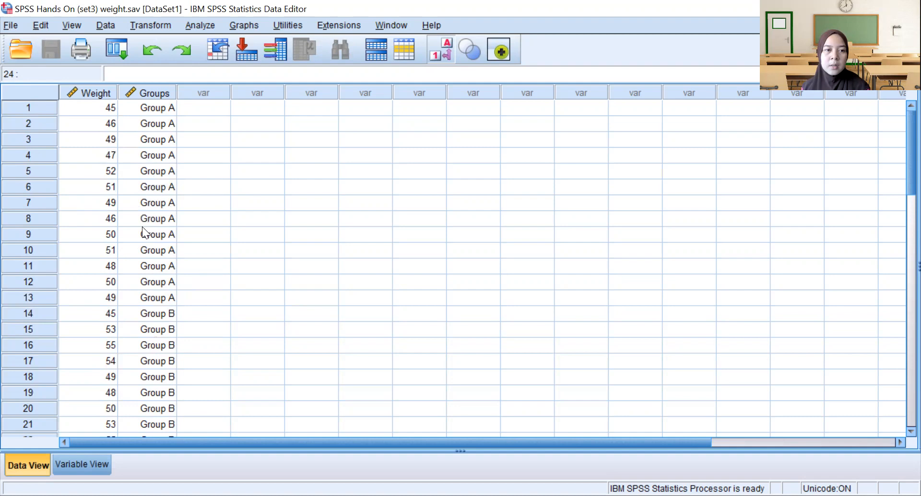
{"action": "mouse_move", "coordinate": [155, 280]}
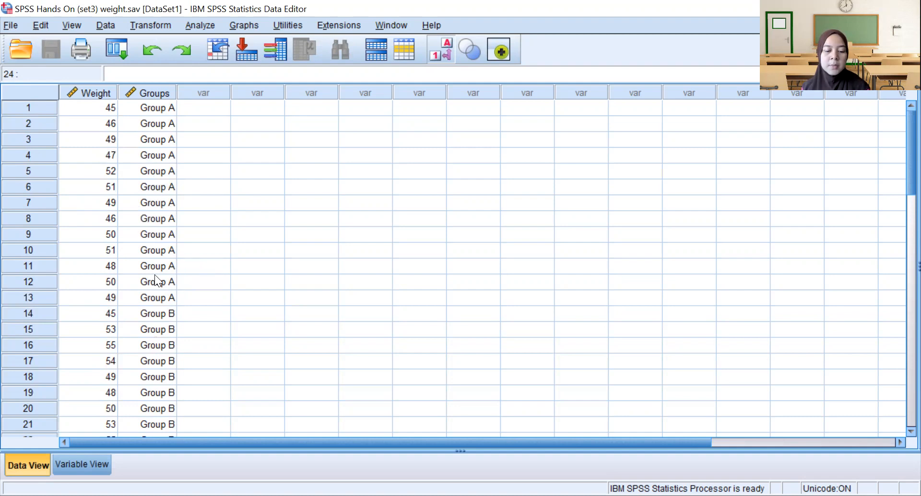
{"action": "mouse_move", "coordinate": [163, 306]}
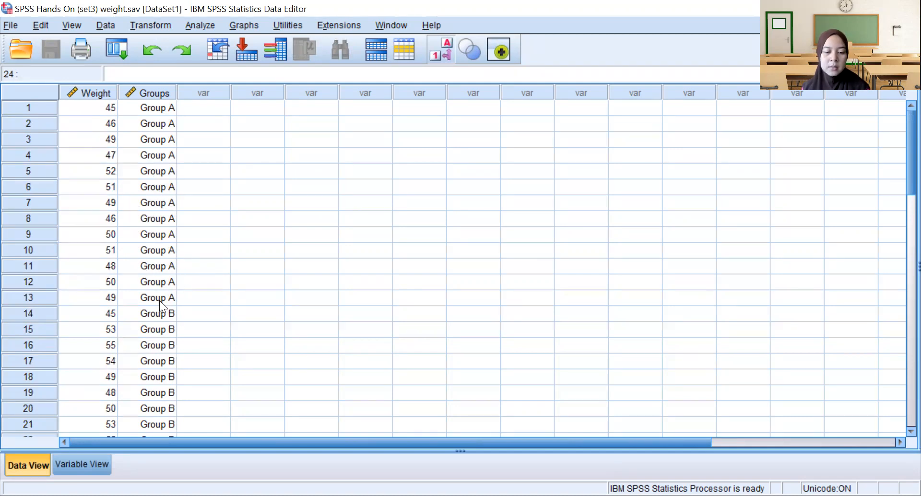
{"action": "mouse_move", "coordinate": [159, 217]}
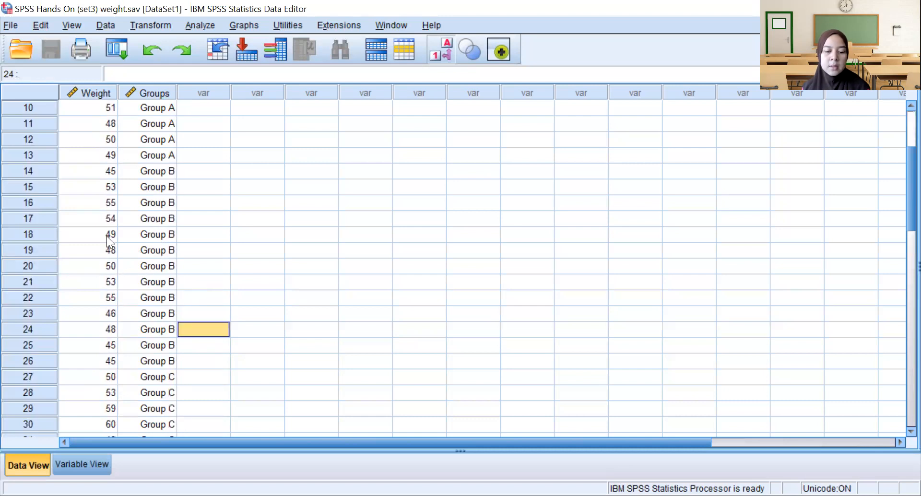
{"action": "mouse_move", "coordinate": [153, 270]}
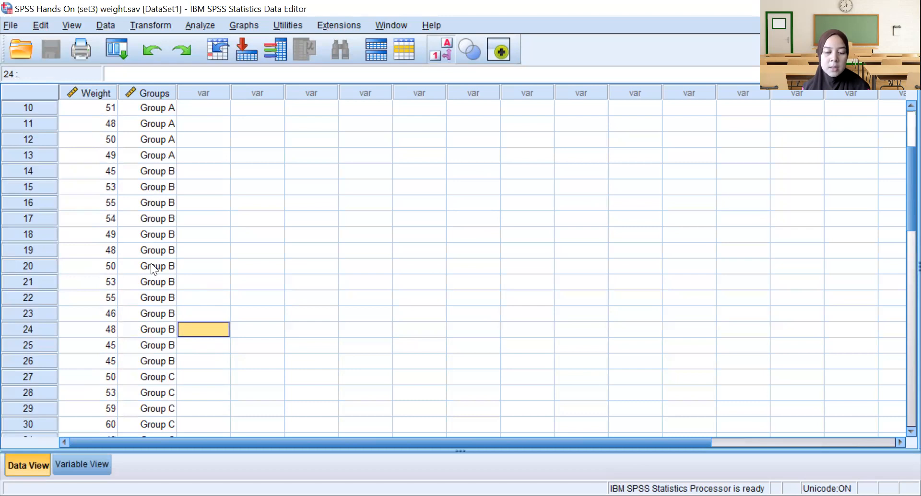
{"action": "mouse_move", "coordinate": [198, 281]}
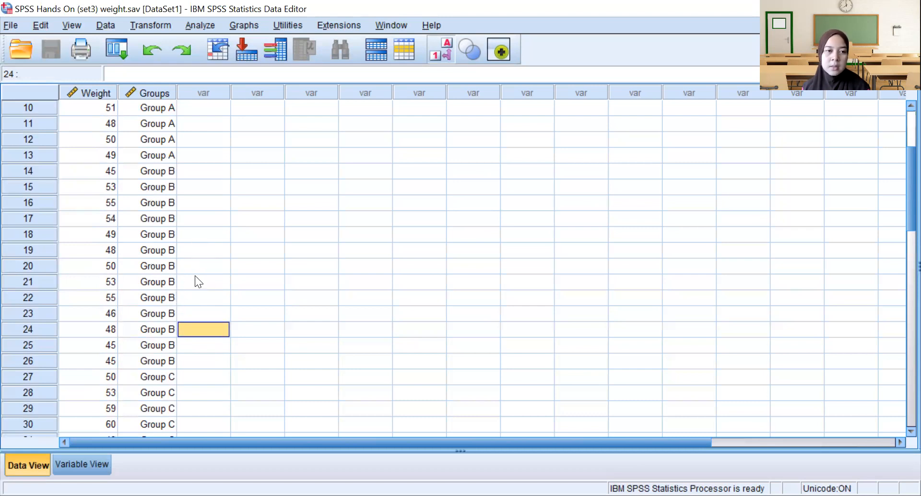
{"action": "scroll", "scroll_direction": "down", "scroll_amount": 3}
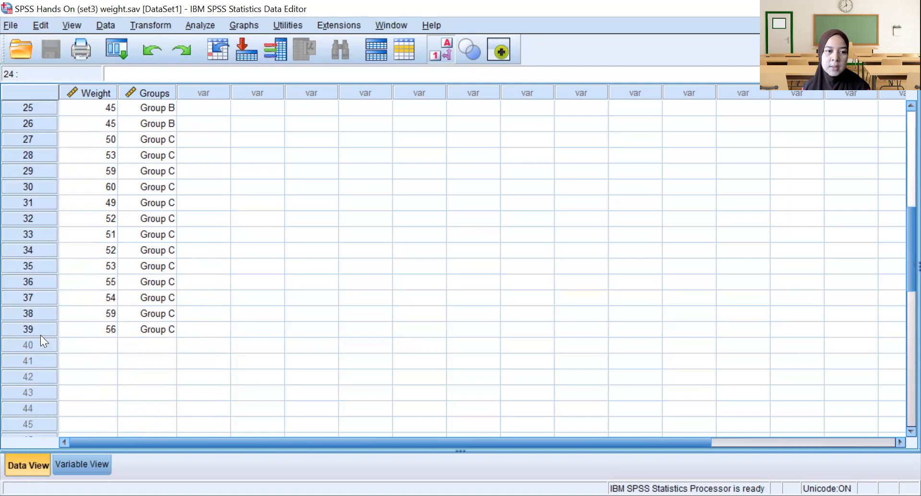
{"action": "mouse_move", "coordinate": [47, 337]}
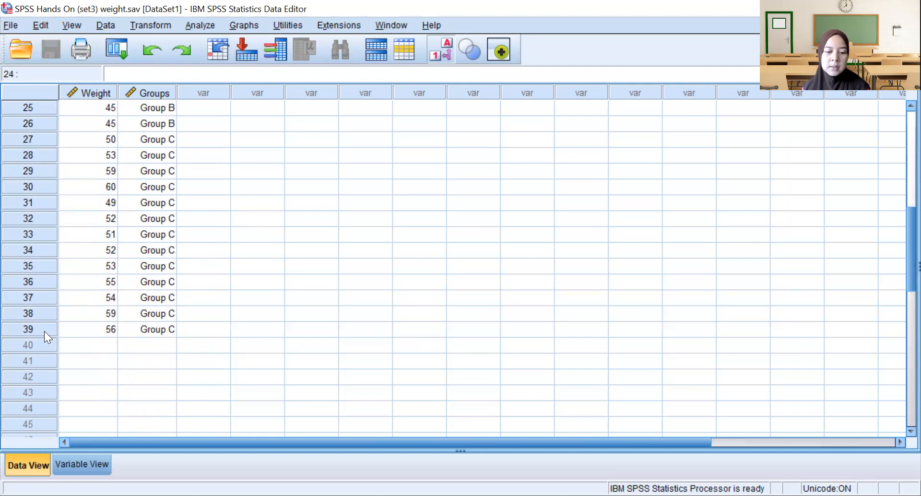
{"action": "mouse_move", "coordinate": [52, 332]}
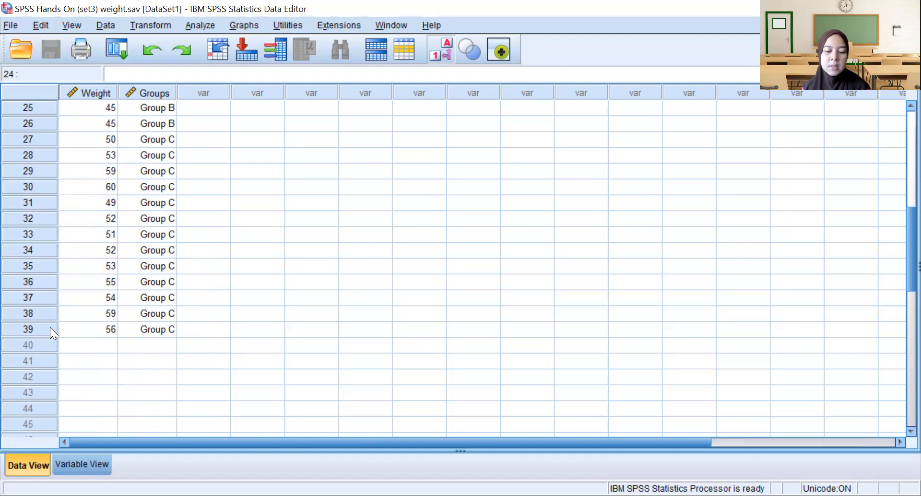
{"action": "mouse_move", "coordinate": [70, 329]}
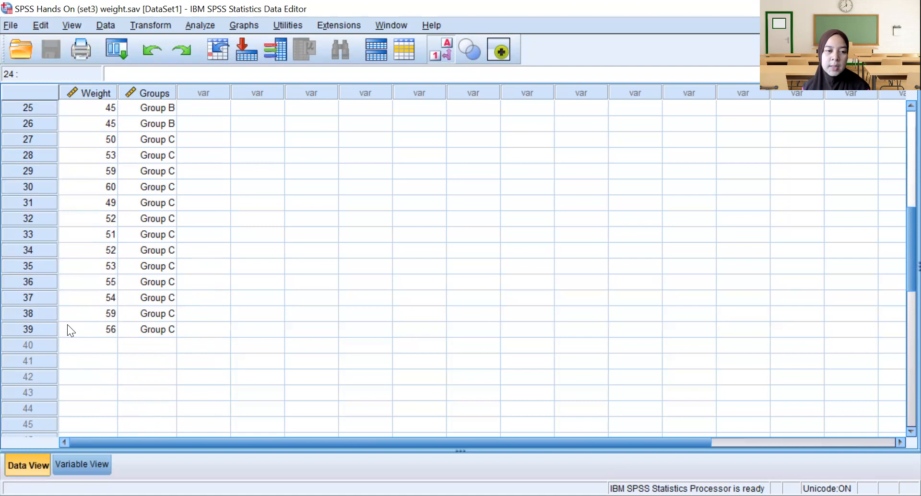
{"action": "scroll", "scroll_direction": "up", "scroll_amount": 3}
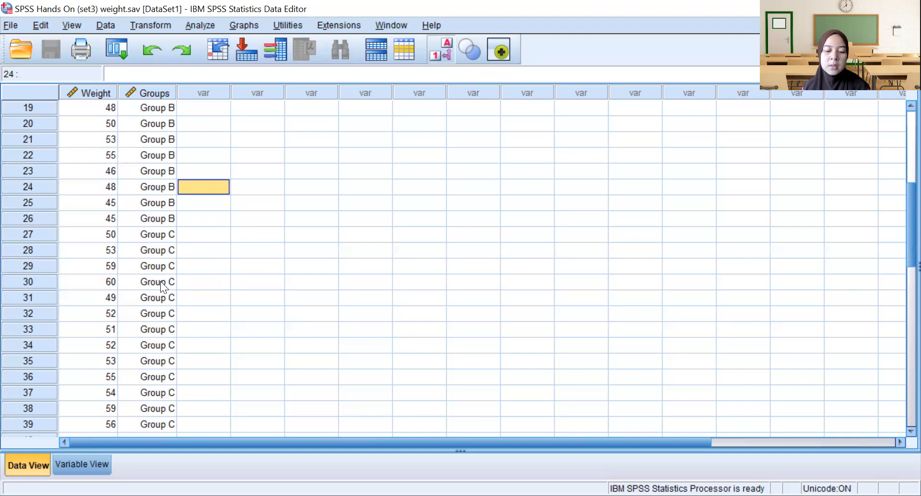
{"action": "mouse_move", "coordinate": [187, 242]}
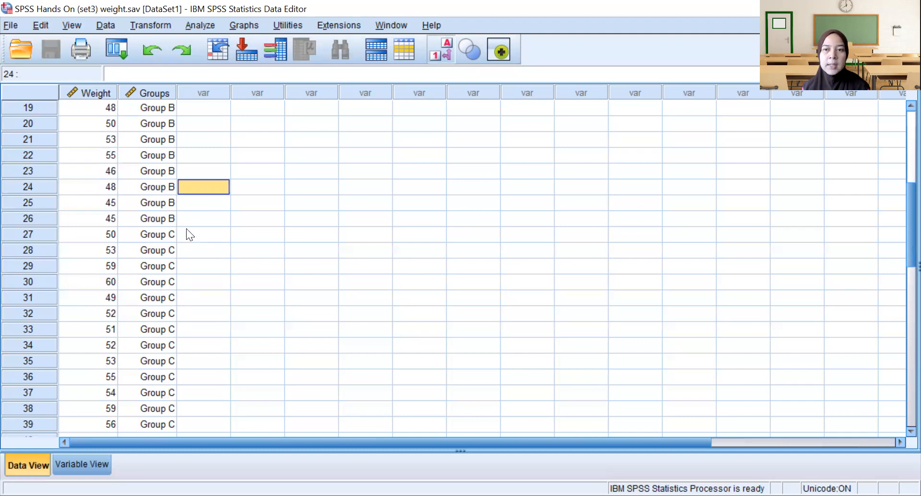
{"action": "mouse_move", "coordinate": [195, 228]}
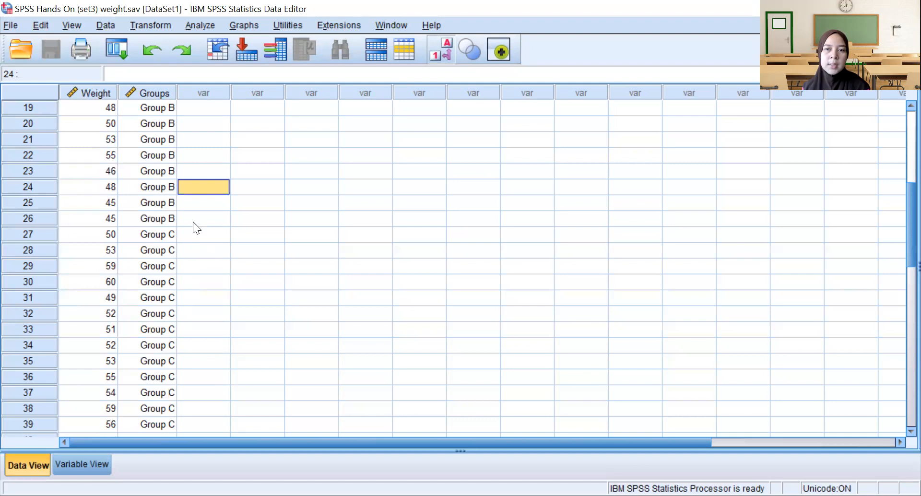
{"action": "scroll", "scroll_direction": "down", "scroll_amount": 3}
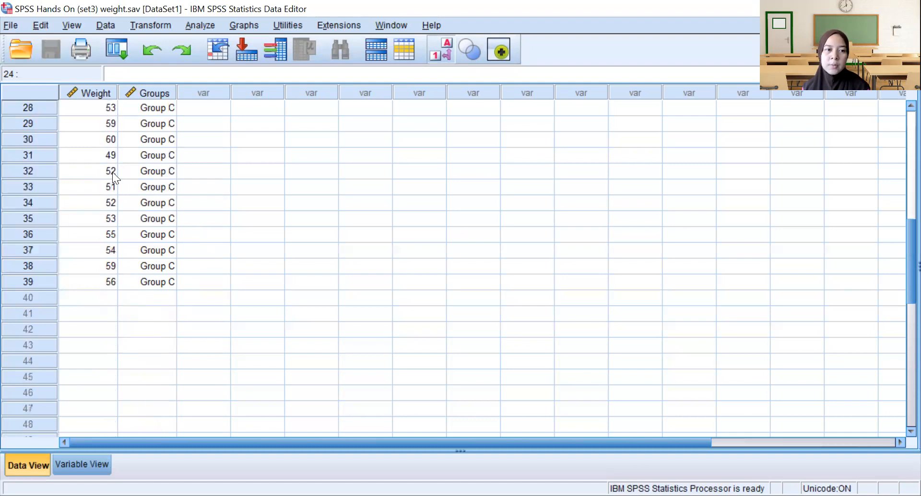
{"action": "mouse_move", "coordinate": [149, 274]}
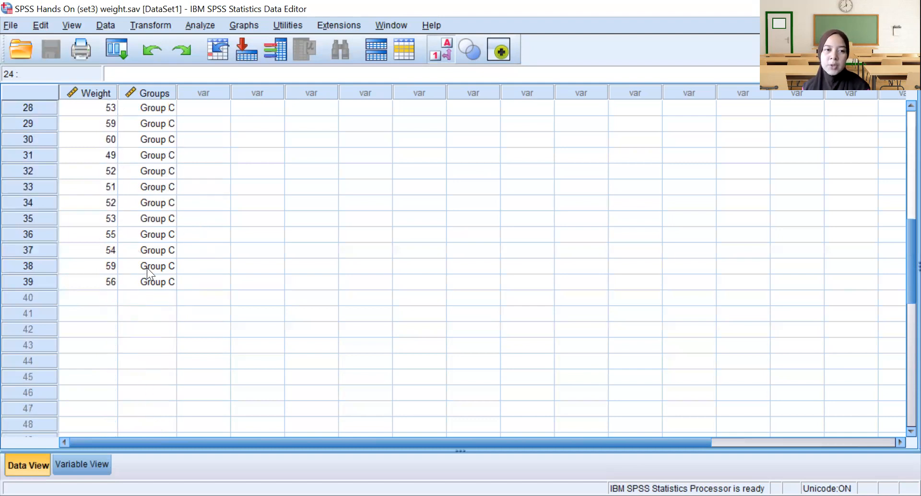
{"action": "scroll", "scroll_direction": "up", "scroll_amount": 3}
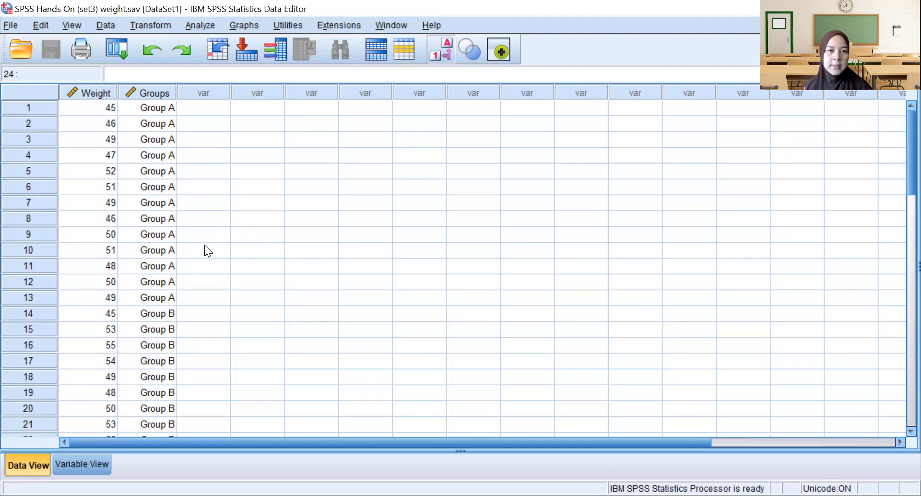
{"action": "mouse_move", "coordinate": [351, 246]}
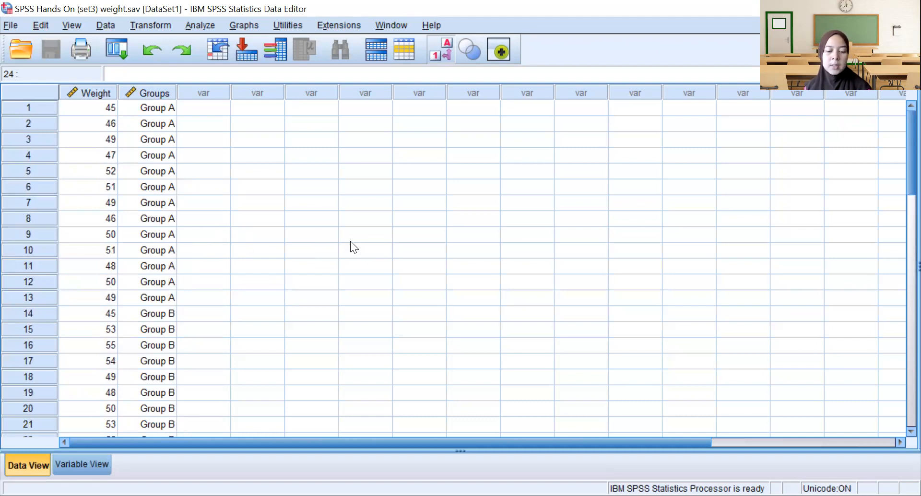
{"action": "mouse_move", "coordinate": [221, 213]}
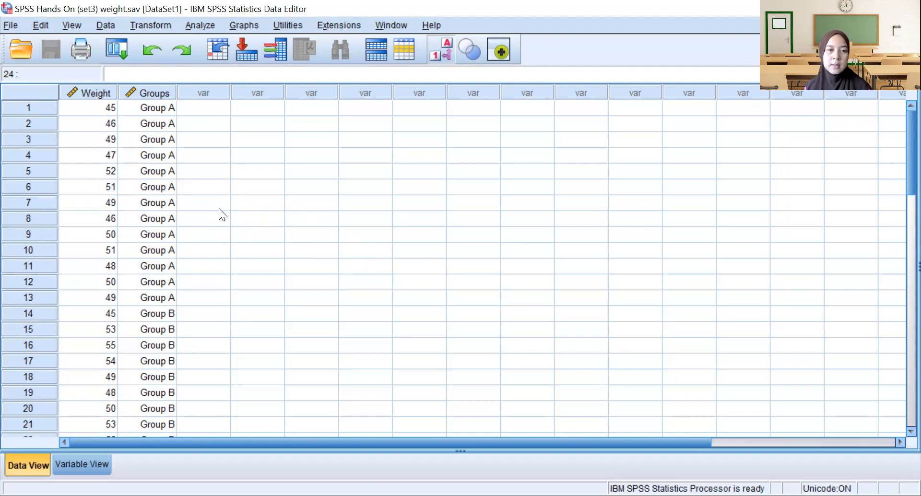
{"action": "mouse_move", "coordinate": [102, 238]}
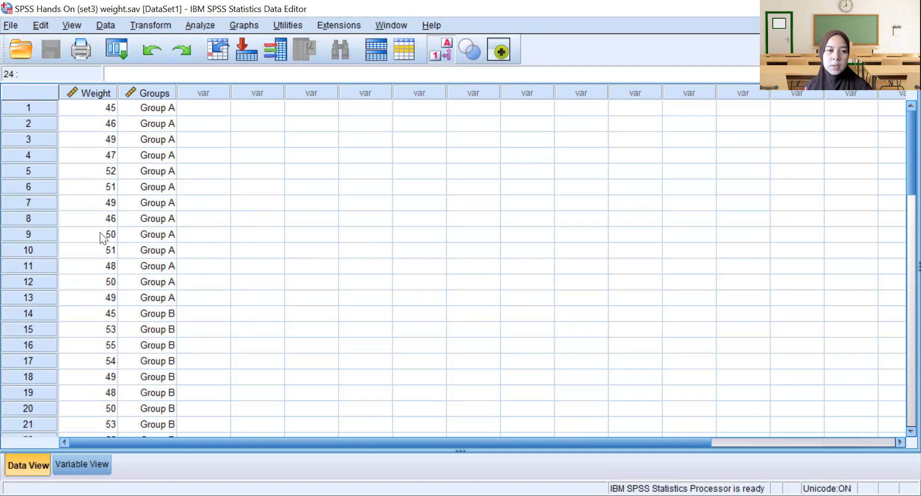
{"action": "mouse_move", "coordinate": [144, 247]}
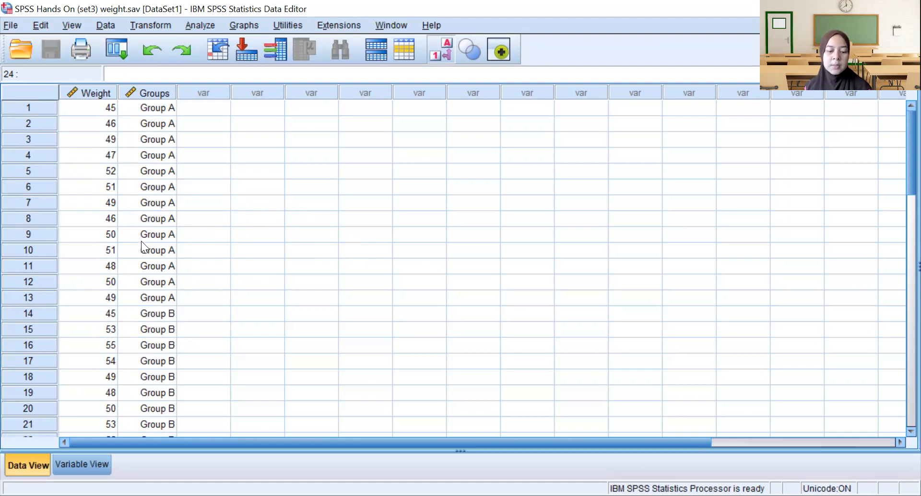
{"action": "mouse_move", "coordinate": [229, 213]}
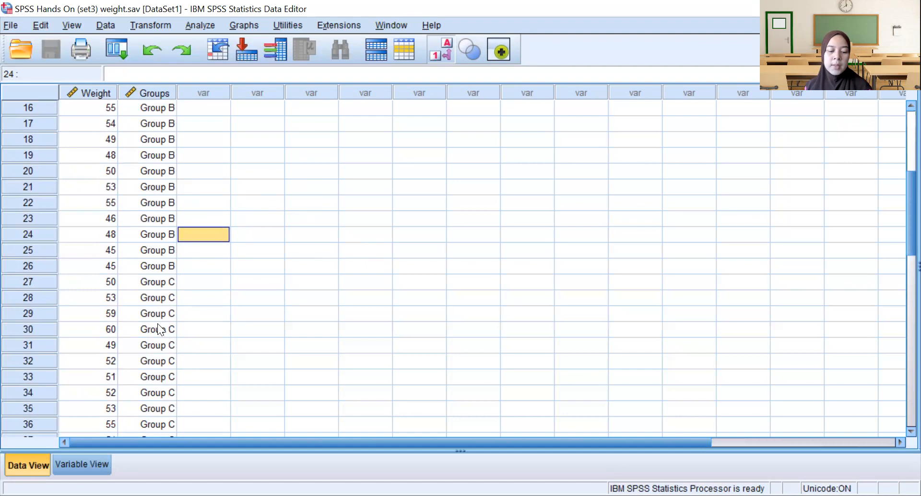
{"action": "mouse_move", "coordinate": [189, 263]}
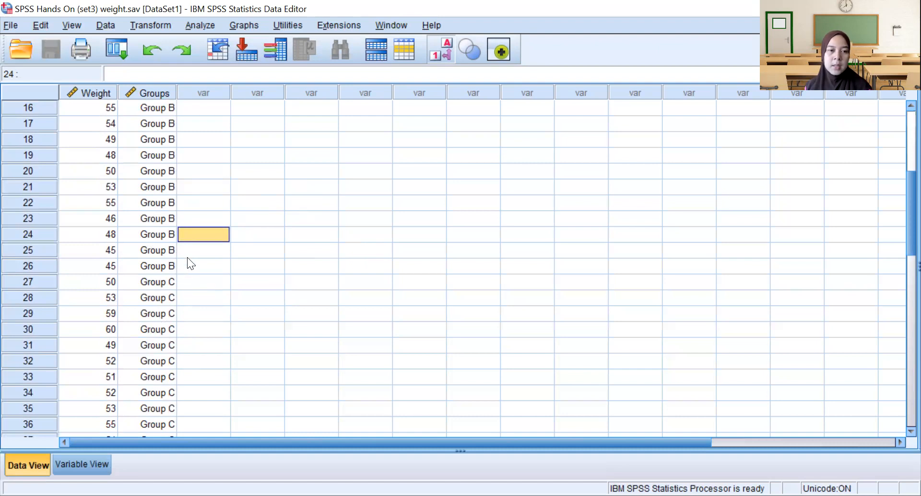
{"action": "mouse_move", "coordinate": [210, 301]}
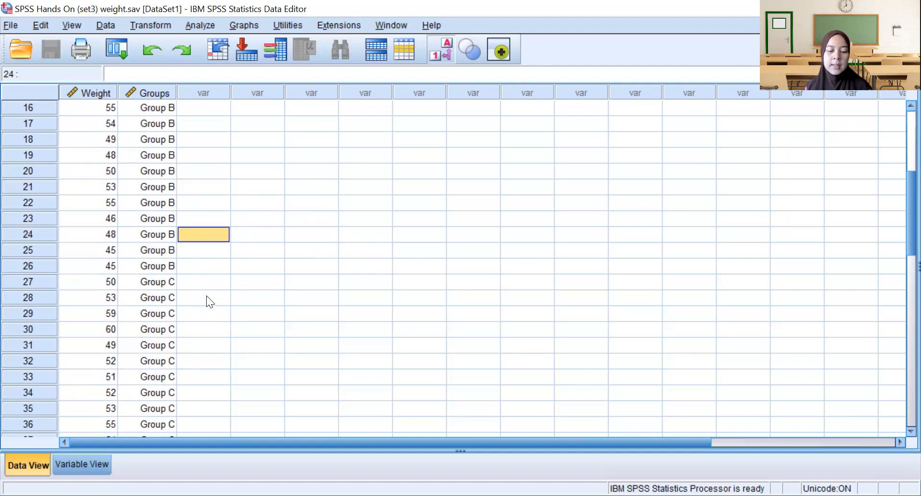
{"action": "mouse_move", "coordinate": [200, 329]}
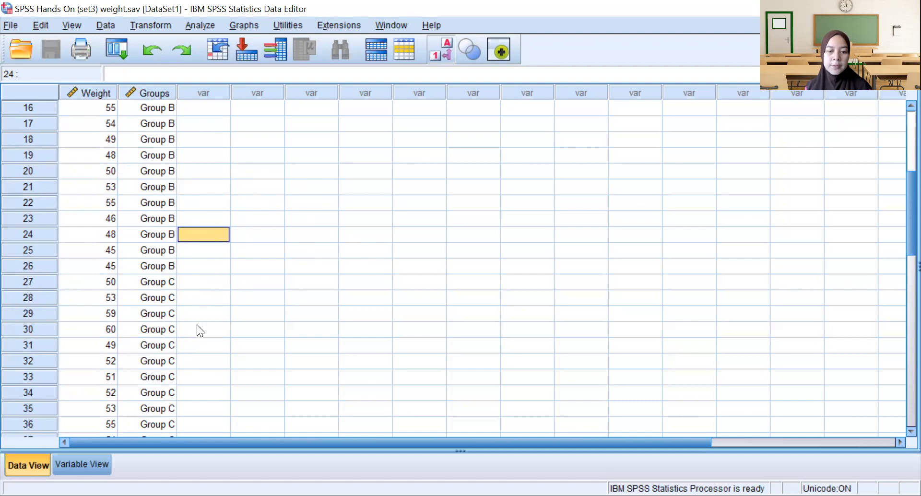
{"action": "mouse_move", "coordinate": [214, 311]}
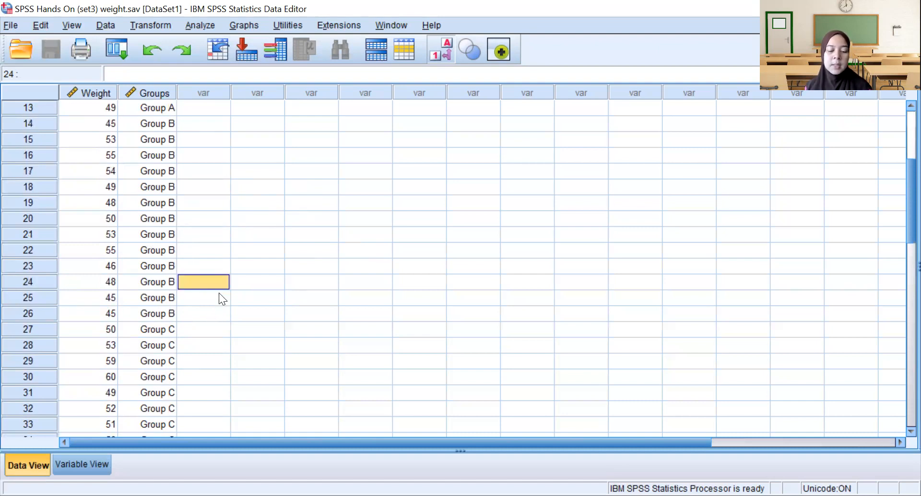
{"action": "mouse_move", "coordinate": [263, 301]}
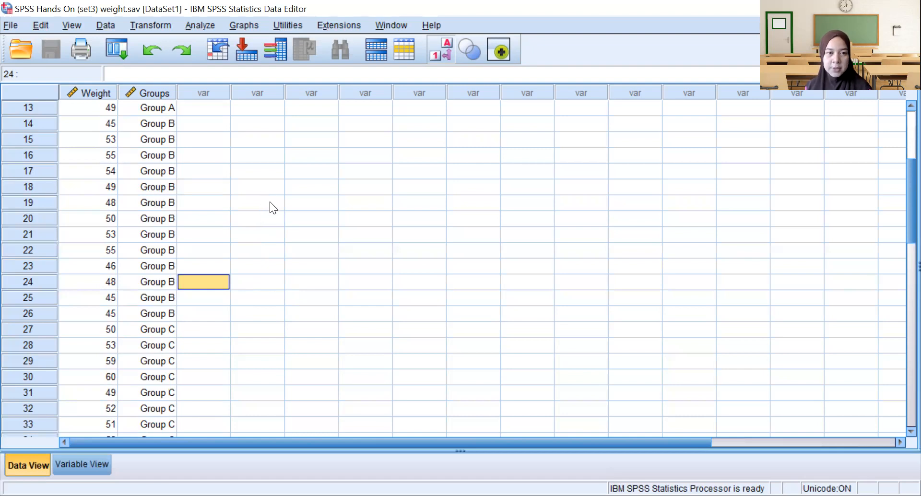
{"action": "mouse_move", "coordinate": [310, 289]}
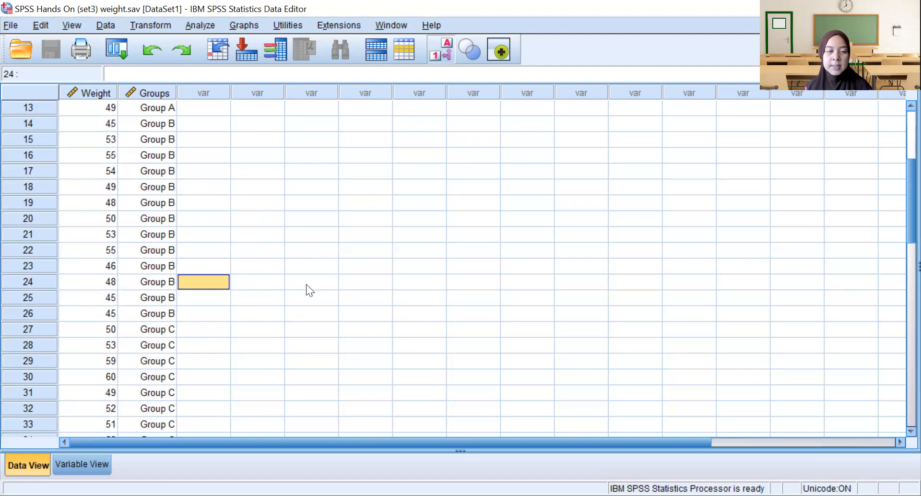
{"action": "mouse_move", "coordinate": [233, 229]}
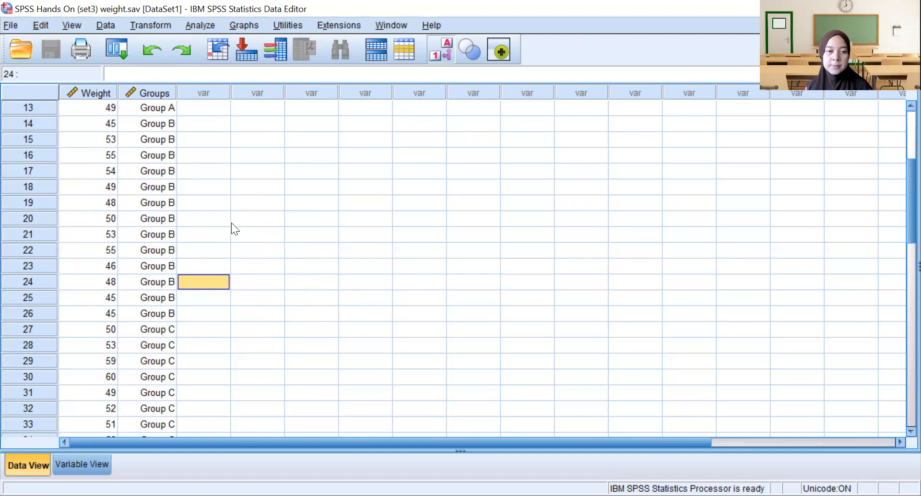
{"action": "mouse_move", "coordinate": [310, 294]}
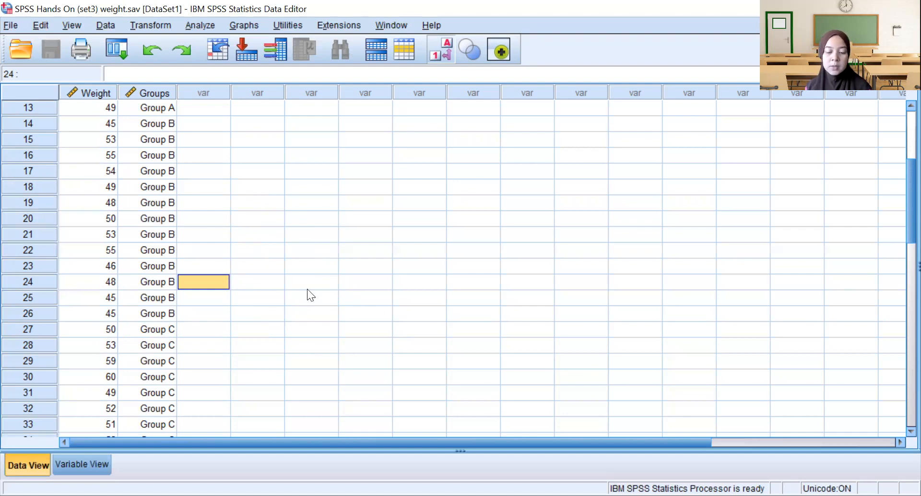
{"action": "scroll", "scroll_direction": "down", "scroll_amount": 3}
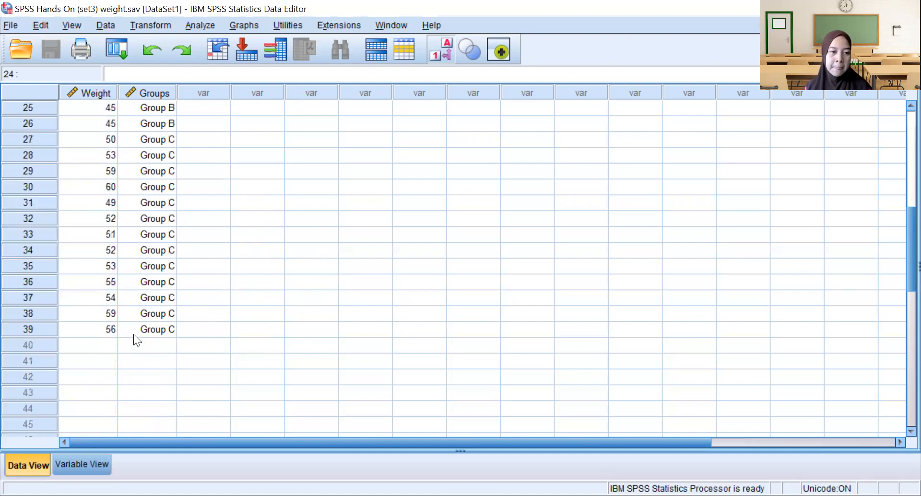
{"action": "mouse_move", "coordinate": [189, 322]}
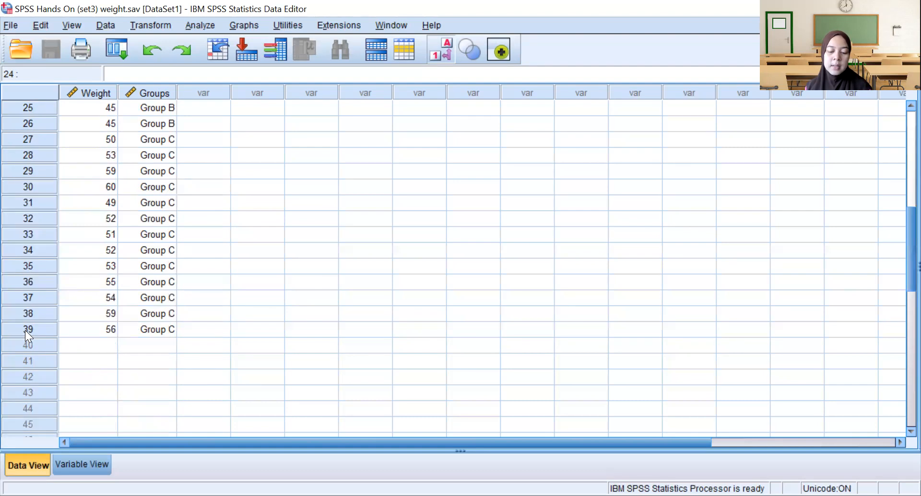
{"action": "mouse_move", "coordinate": [122, 322]}
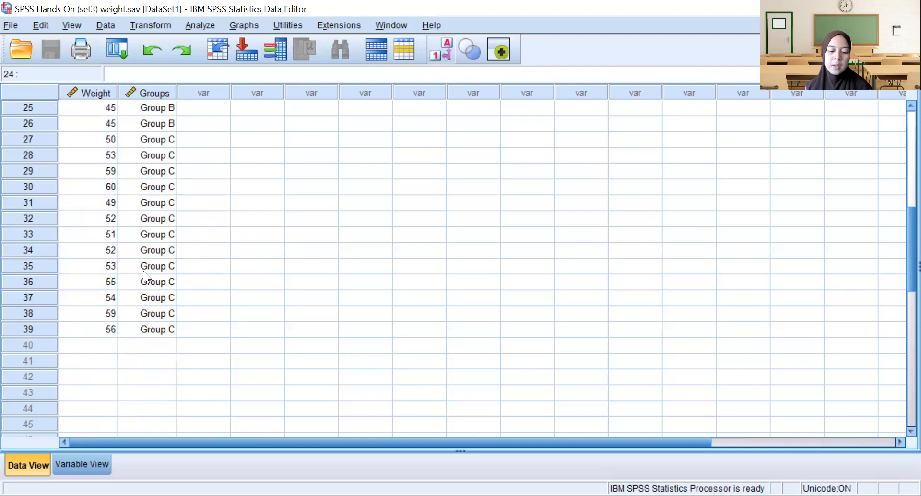
{"action": "mouse_move", "coordinate": [138, 256]}
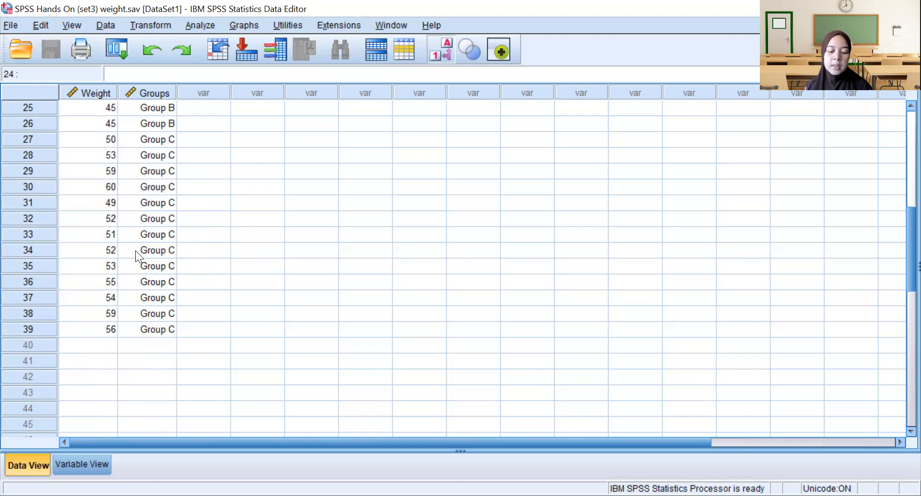
{"action": "mouse_move", "coordinate": [140, 249]}
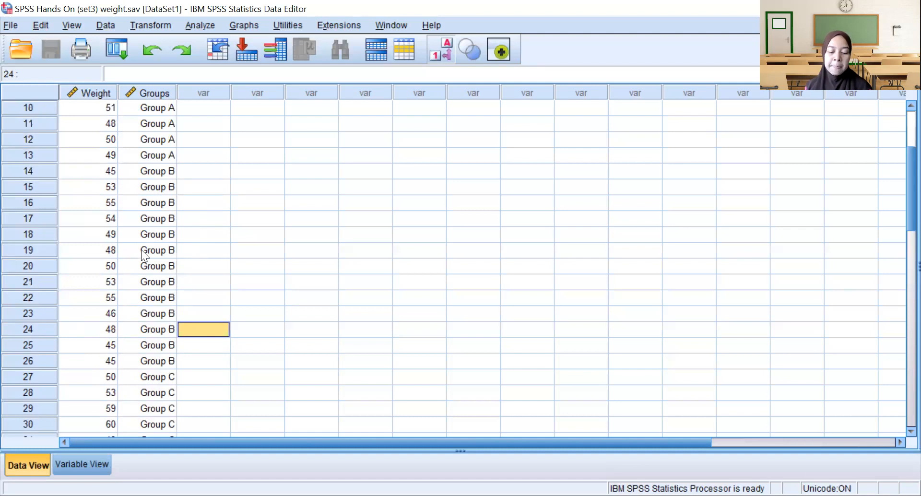
{"action": "mouse_move", "coordinate": [164, 265]}
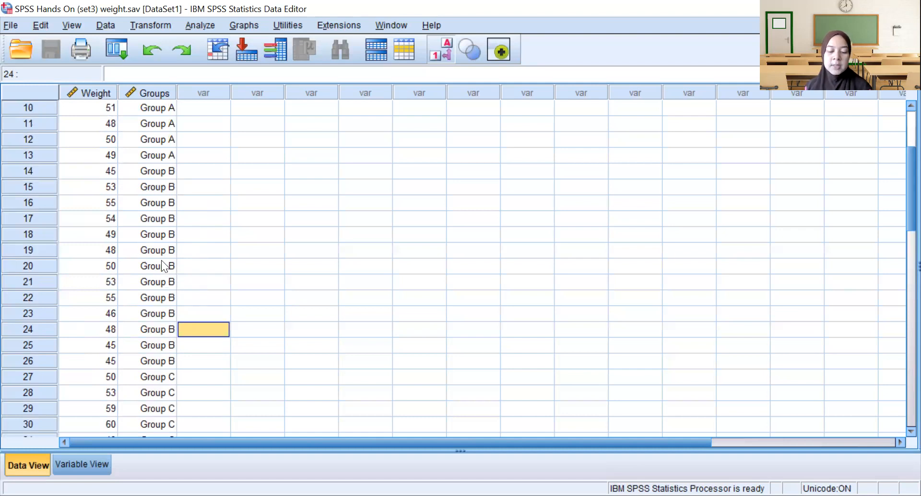
{"action": "mouse_move", "coordinate": [139, 198]}
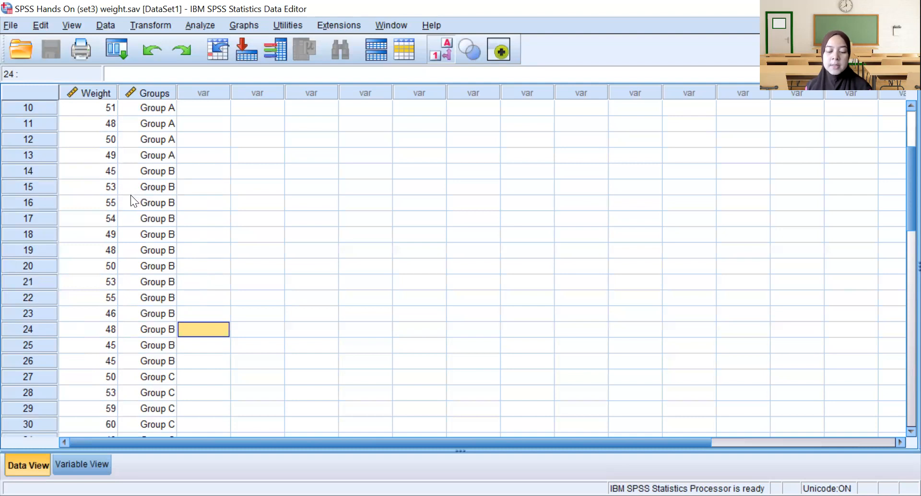
{"action": "mouse_move", "coordinate": [128, 223]}
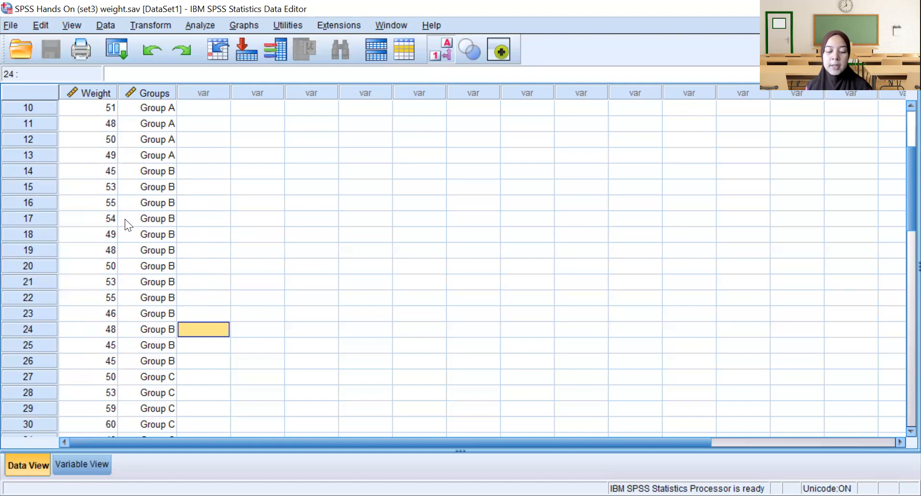
{"action": "mouse_move", "coordinate": [179, 202]}
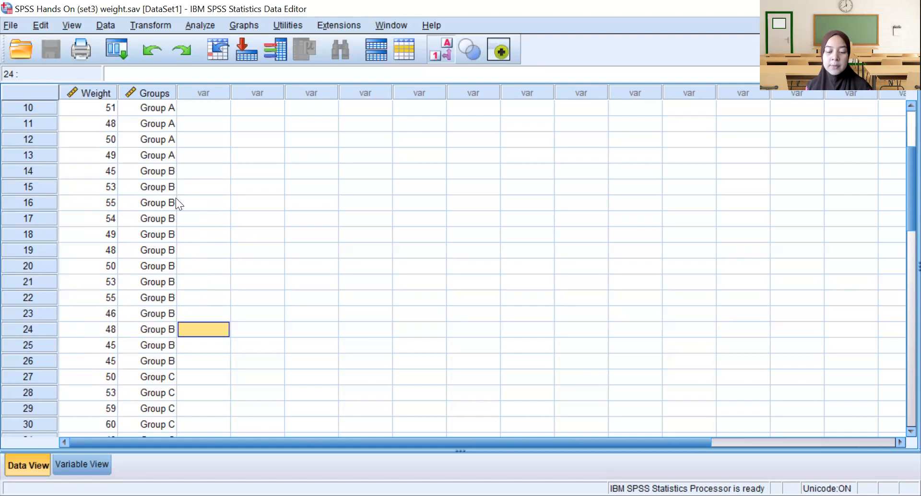
{"action": "mouse_move", "coordinate": [221, 158]}
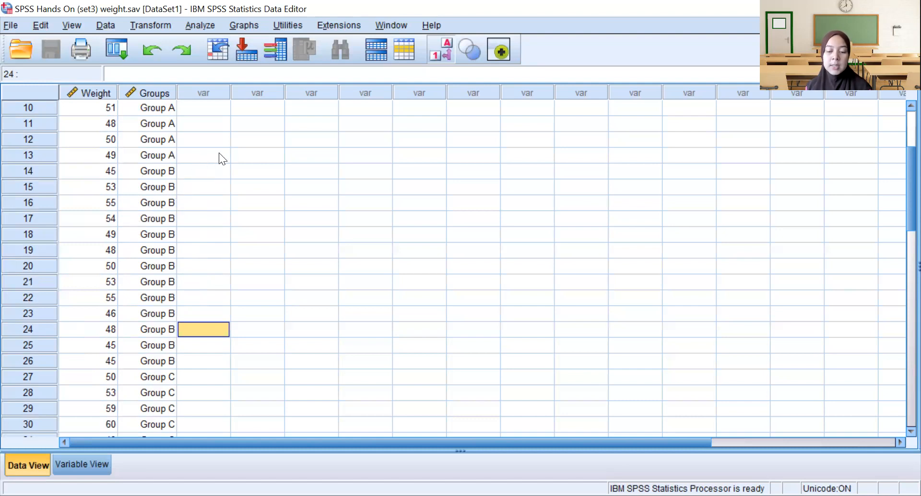
{"action": "mouse_move", "coordinate": [270, 172]}
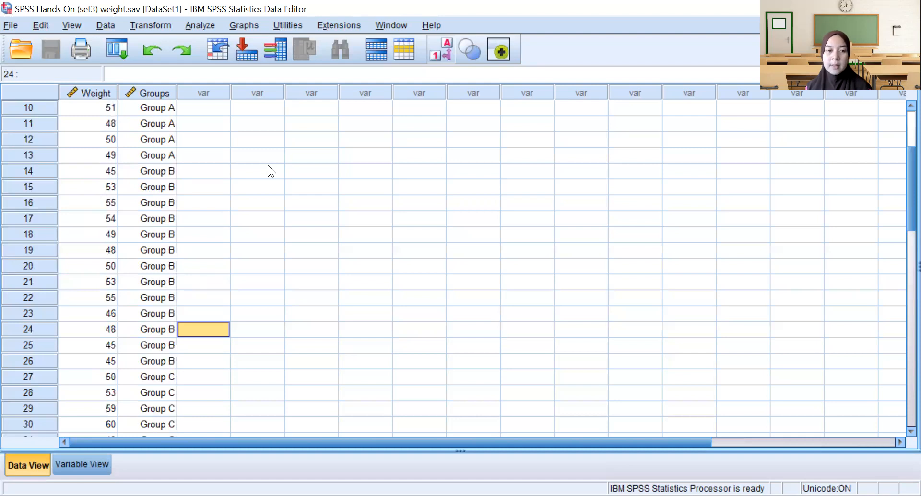
{"action": "mouse_move", "coordinate": [247, 239]}
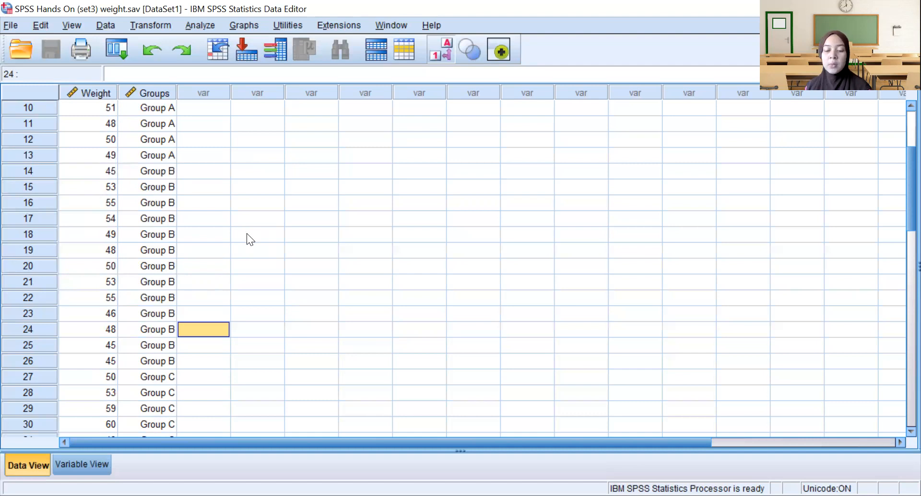
{"action": "mouse_move", "coordinate": [281, 223]}
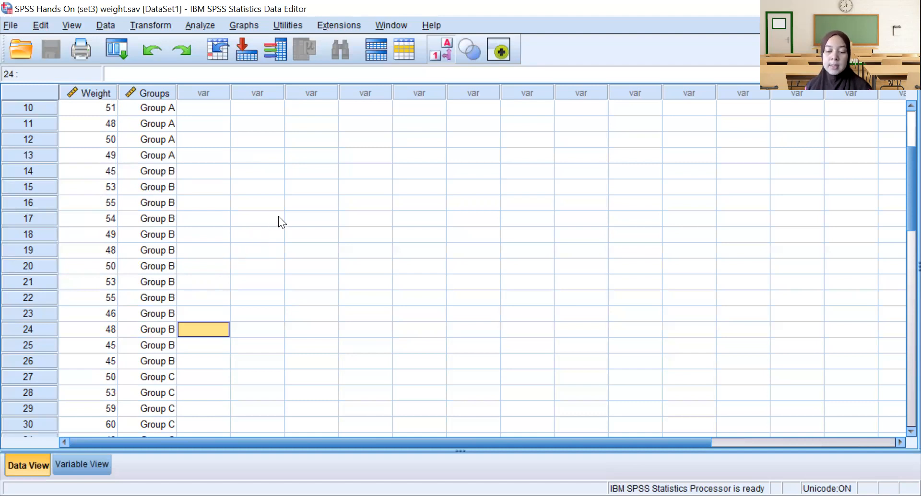
{"action": "mouse_move", "coordinate": [293, 245]}
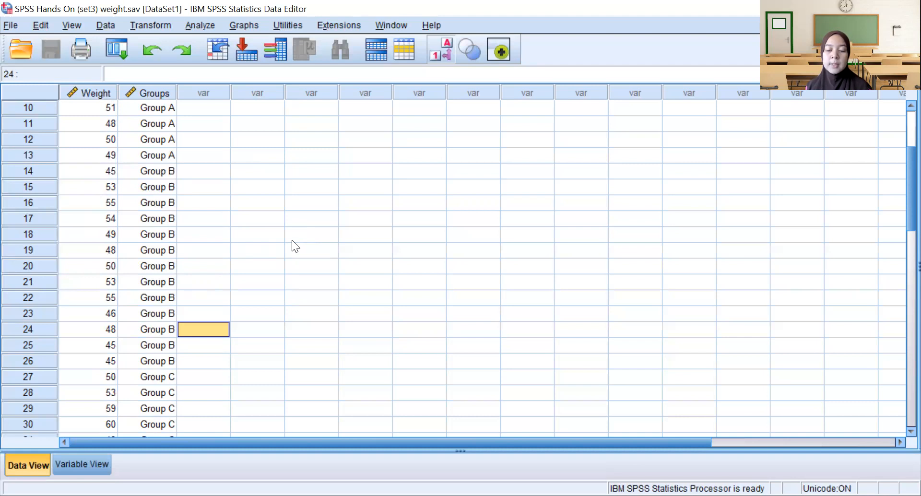
{"action": "scroll", "scroll_direction": "up", "scroll_amount": 3}
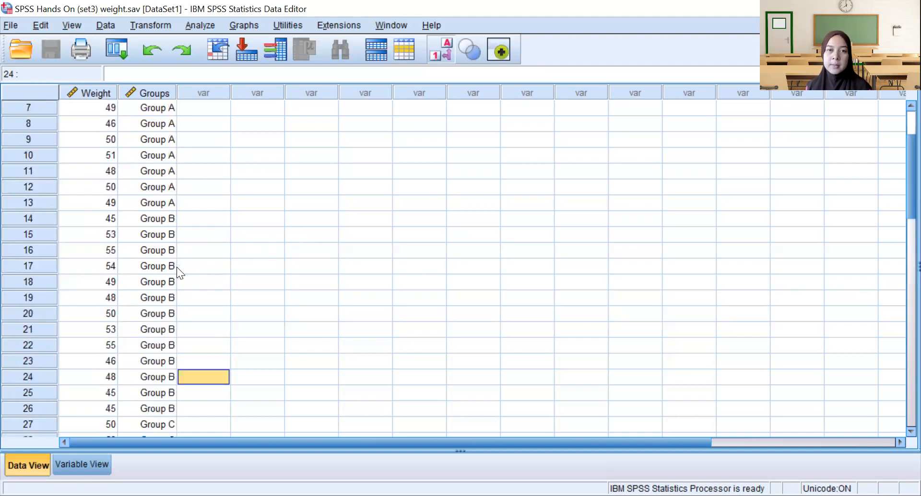
{"action": "scroll", "scroll_direction": "up", "scroll_amount": 3}
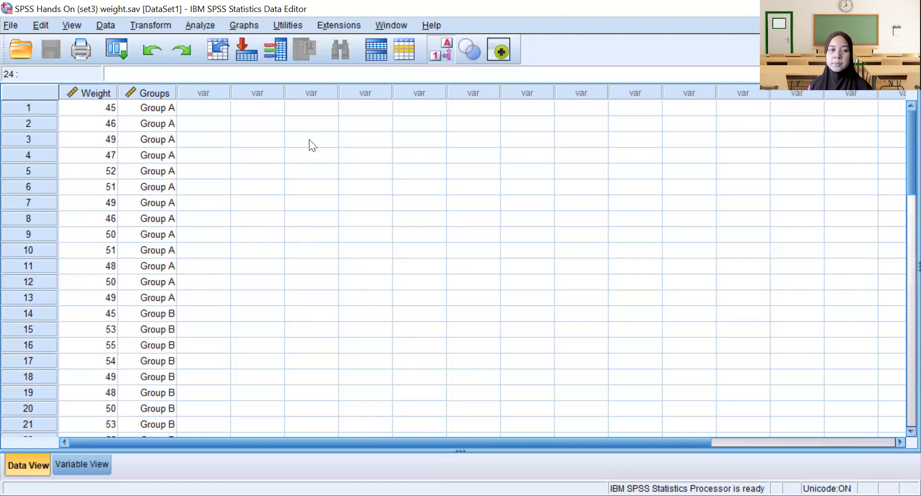
{"action": "mouse_move", "coordinate": [404, 52]}
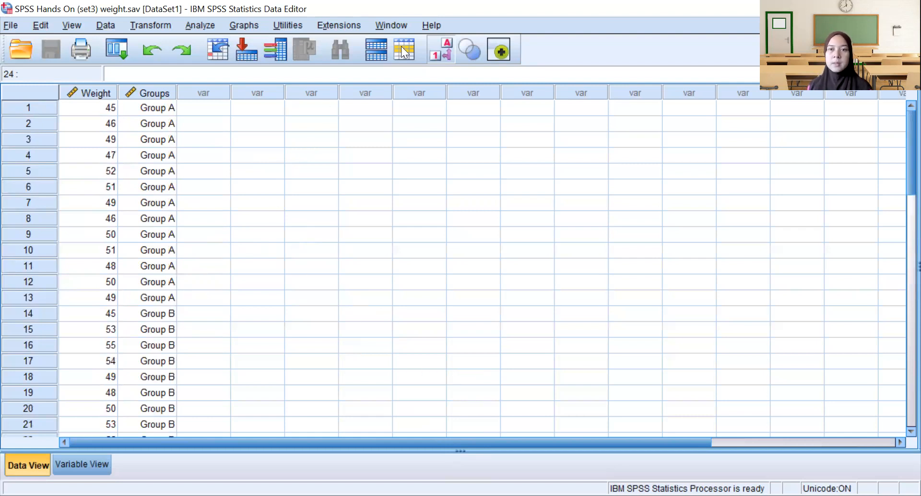
{"action": "mouse_move", "coordinate": [294, 210]}
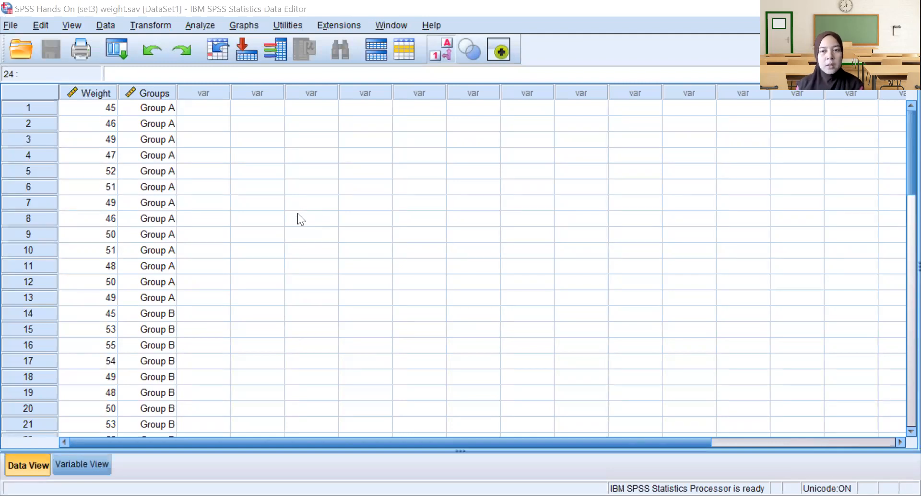
{"action": "mouse_move", "coordinate": [311, 197]}
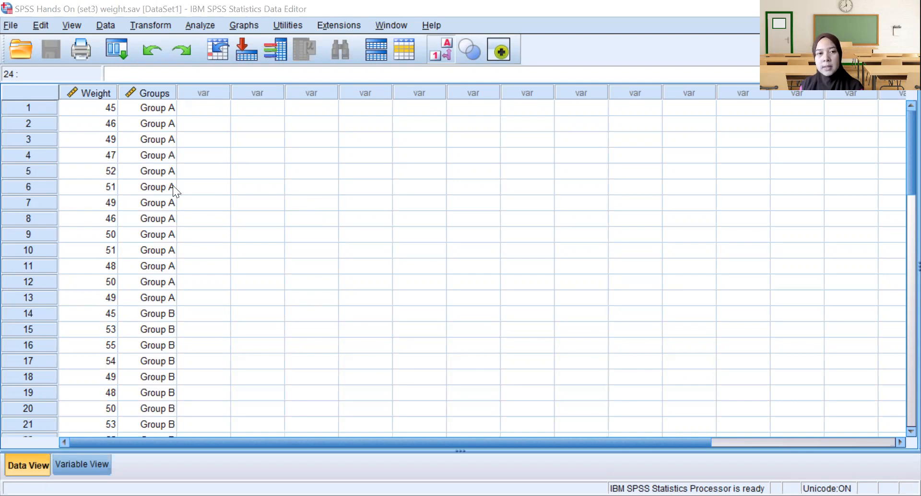
{"action": "mouse_move", "coordinate": [96, 141]}
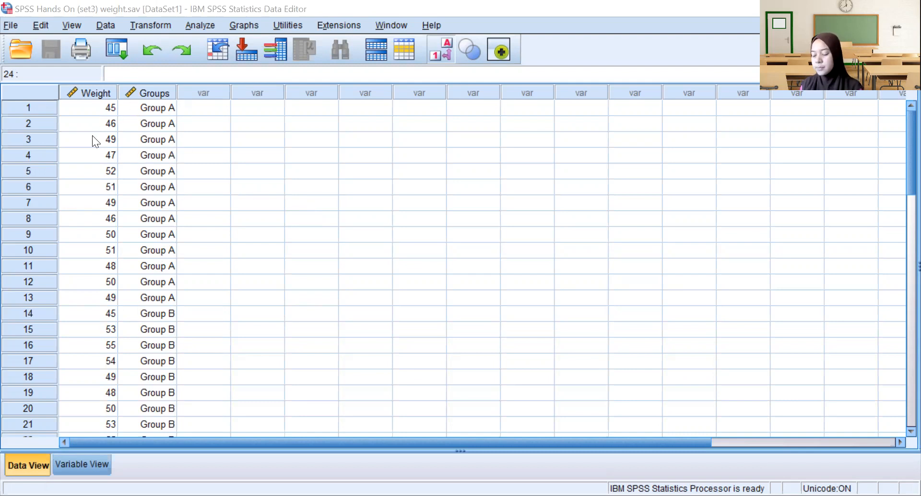
{"action": "mouse_move", "coordinate": [181, 49]}
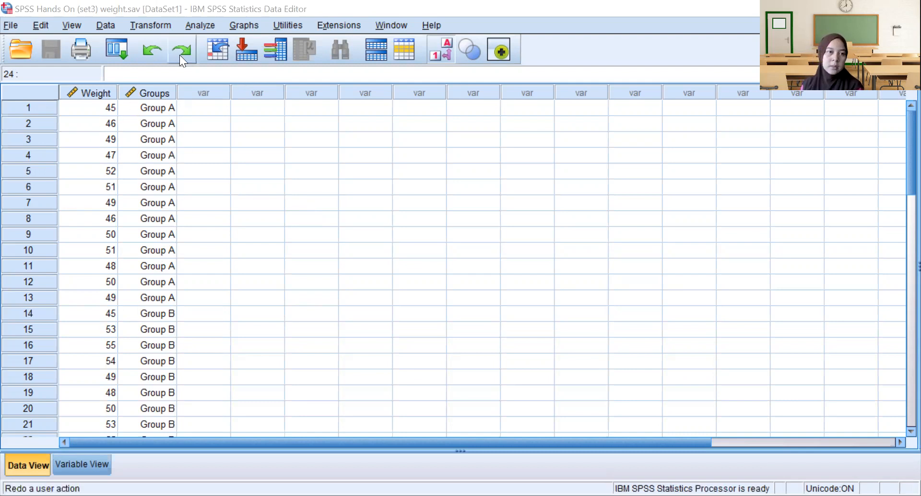
{"action": "mouse_move", "coordinate": [253, 44]}
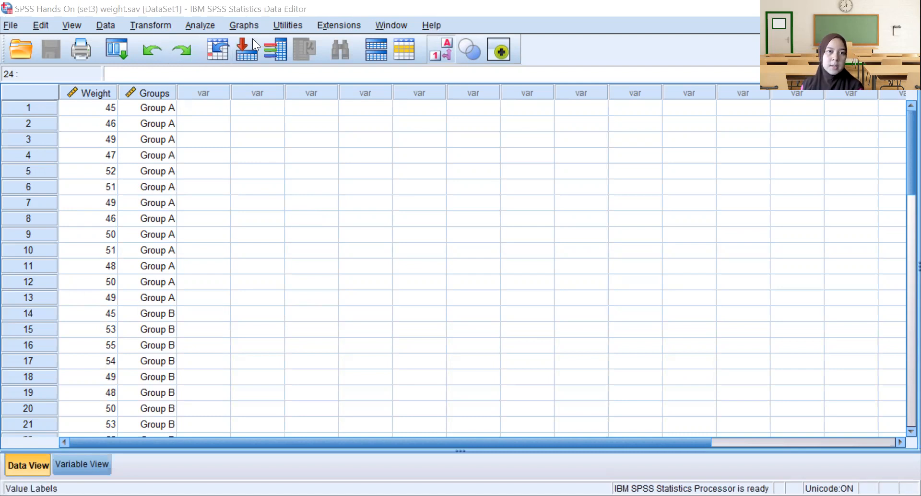
Start the legacy K Independent Samples test from Analyze > Nonparametric Tests
{"action": "left_click", "coordinate": [200, 25]}
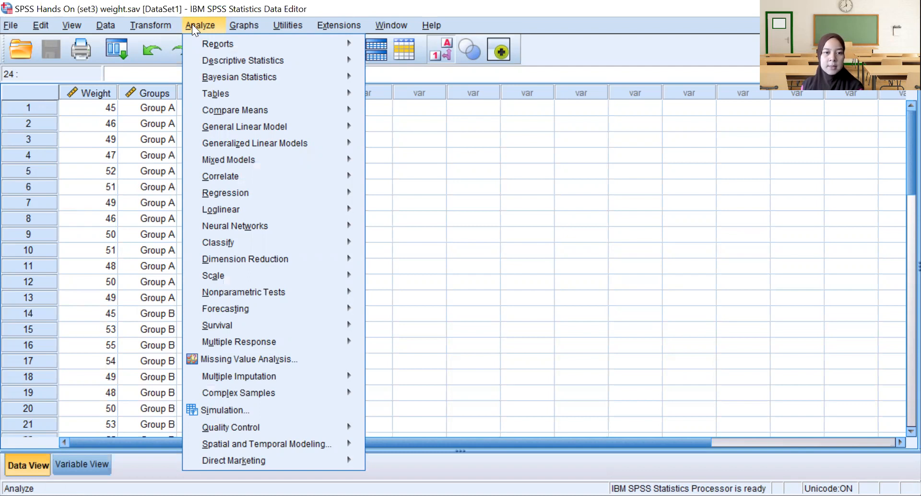
{"action": "mouse_move", "coordinate": [224, 193]}
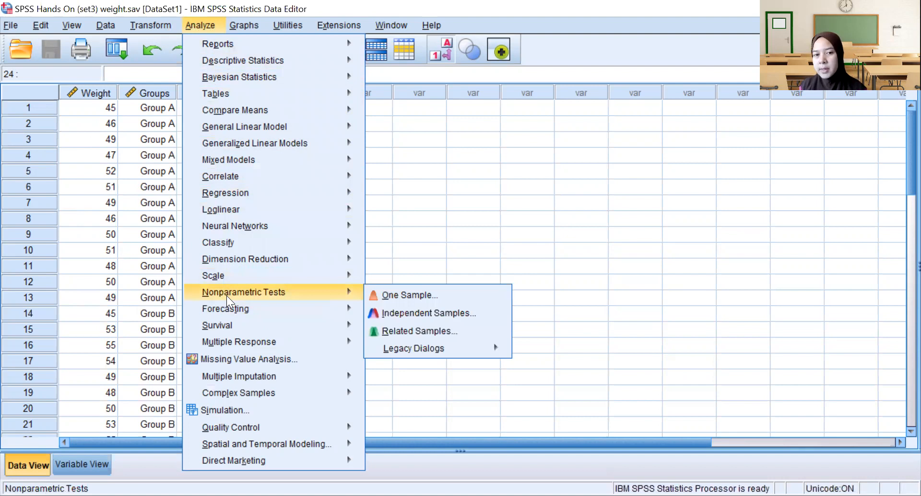
{"action": "mouse_move", "coordinate": [261, 299]}
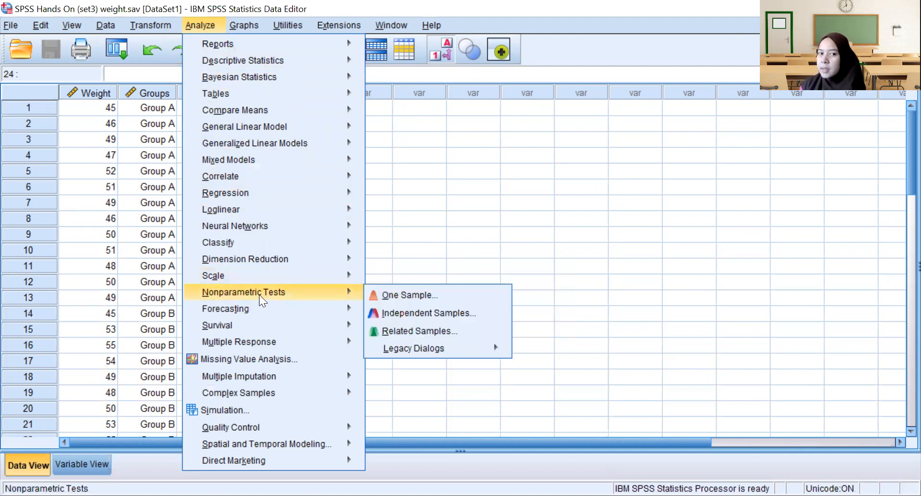
{"action": "mouse_move", "coordinate": [410, 294]}
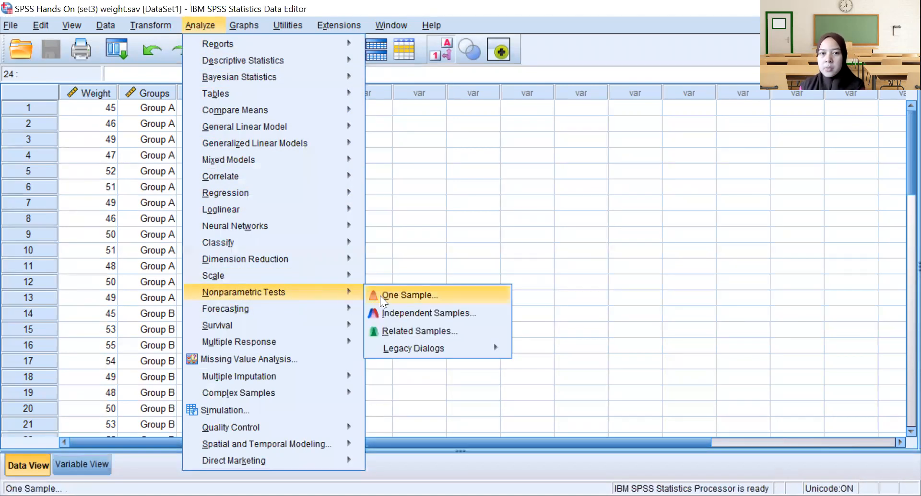
{"action": "mouse_move", "coordinate": [410, 331]}
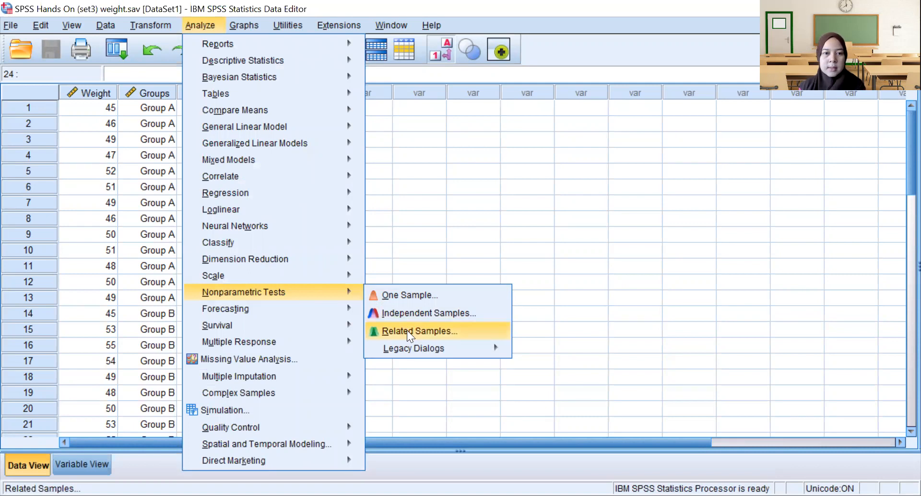
{"action": "mouse_move", "coordinate": [413, 348]}
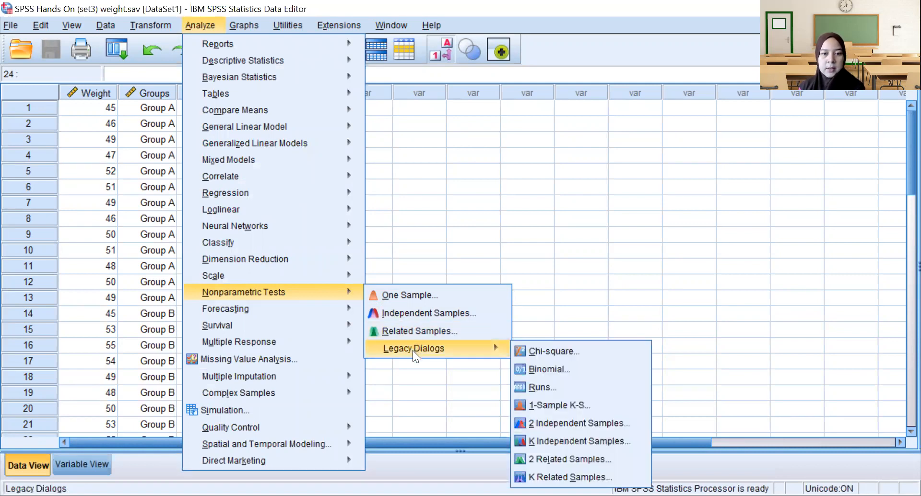
{"action": "mouse_move", "coordinate": [540, 387]}
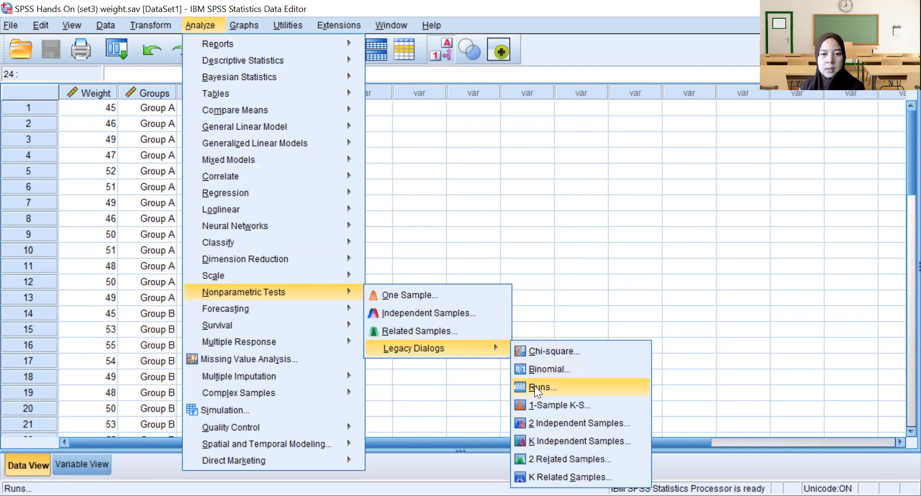
{"action": "mouse_move", "coordinate": [580, 440]}
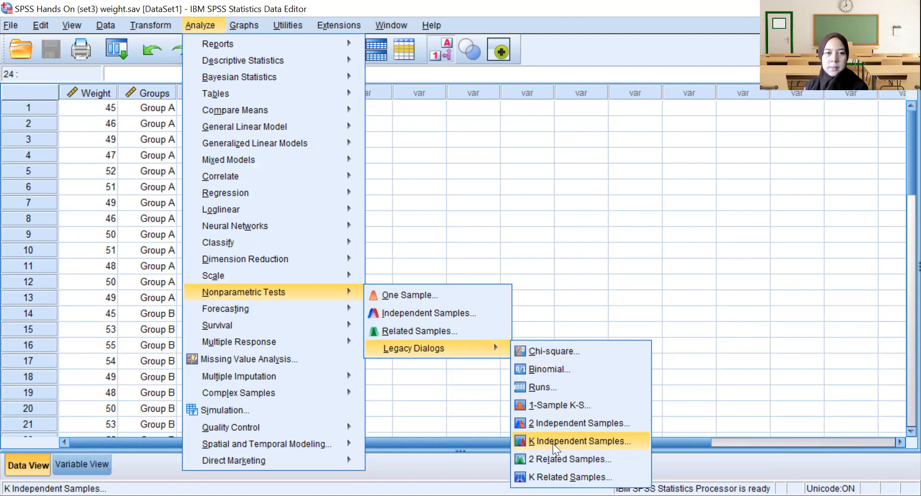
{"action": "left_click", "coordinate": [581, 440]}
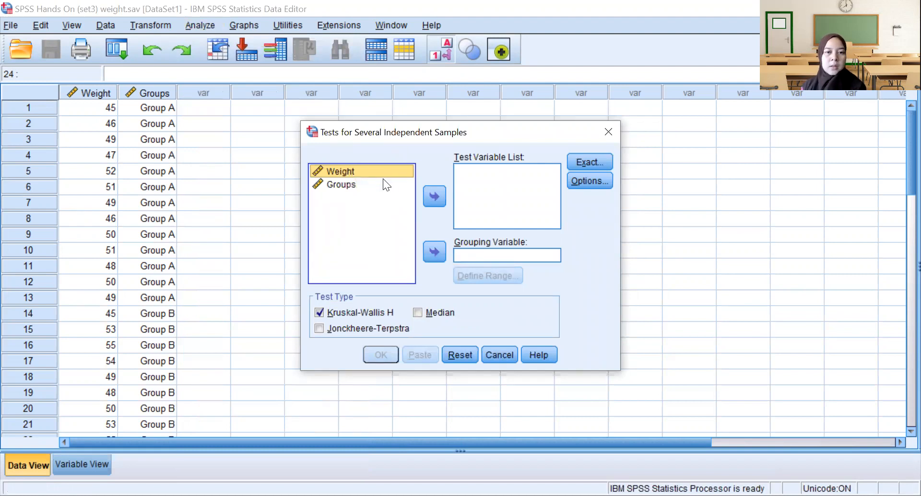
{"action": "mouse_move", "coordinate": [467, 176]}
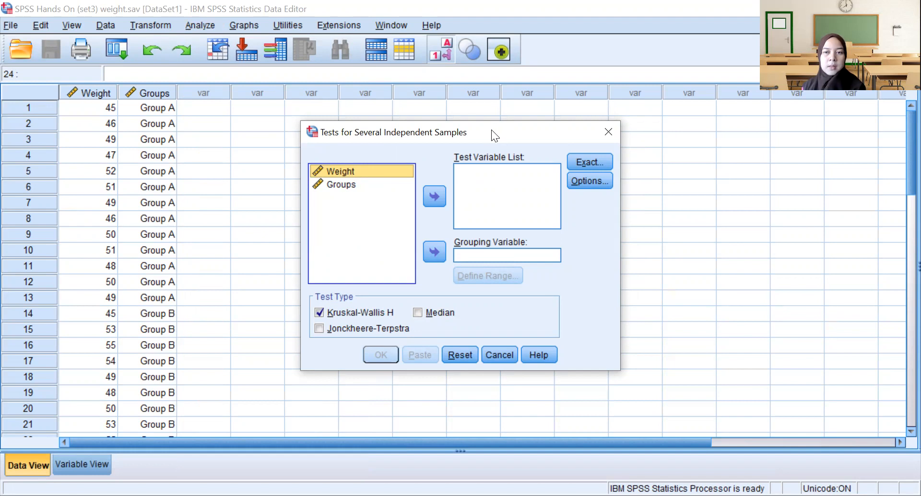
{"action": "mouse_move", "coordinate": [478, 207]}
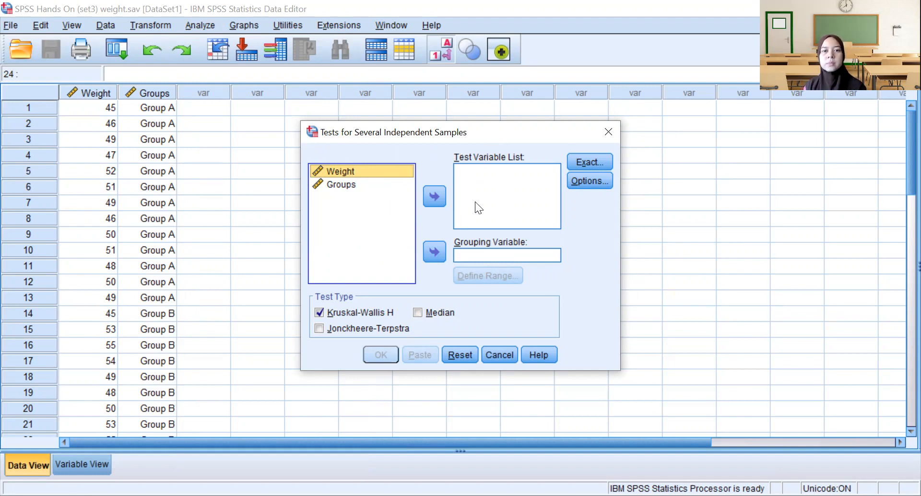
{"action": "mouse_move", "coordinate": [339, 168]}
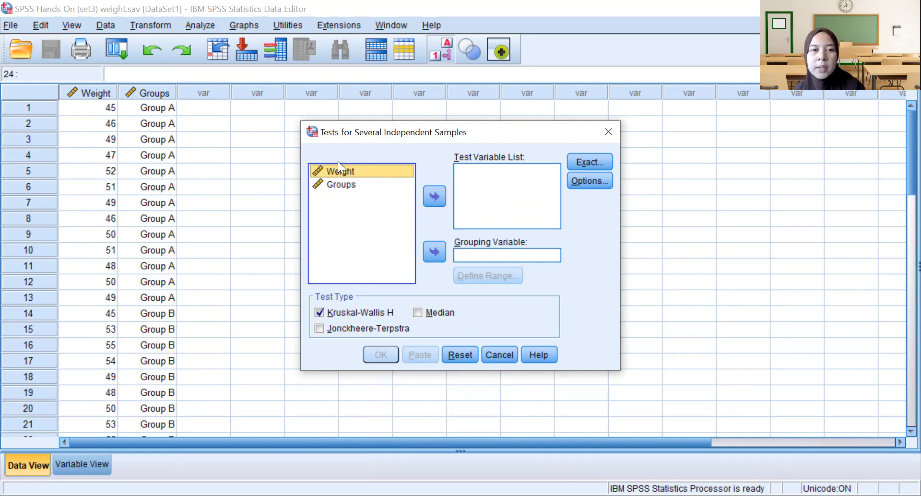
{"action": "mouse_move", "coordinate": [496, 197]}
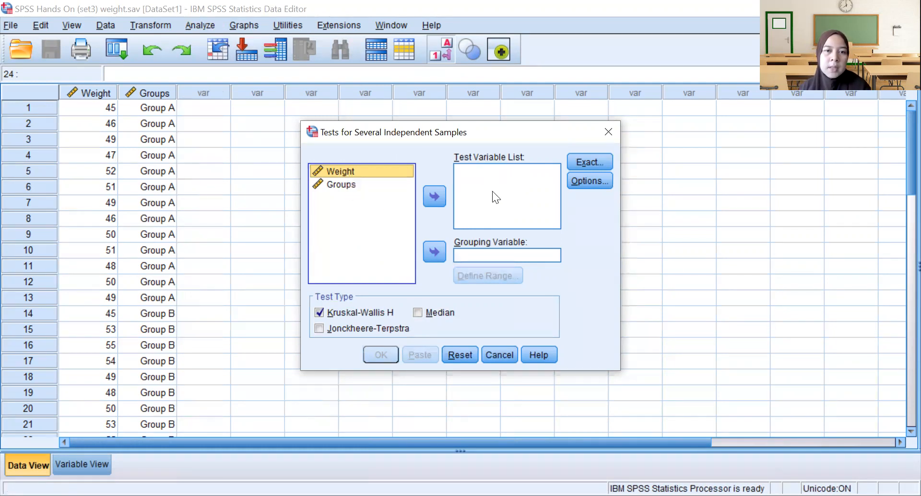
{"action": "mouse_move", "coordinate": [499, 190]}
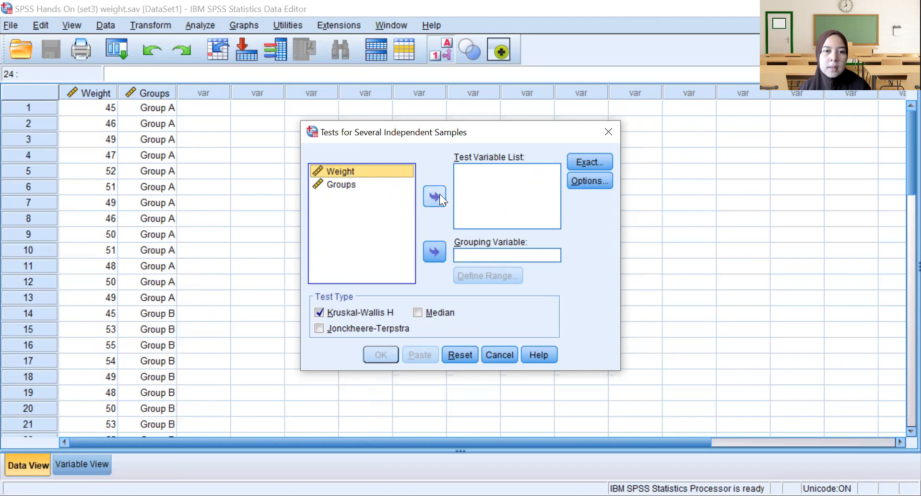
Assign Weight as the test variable and Groups as the grouping variable, then go to Define Range
{"action": "left_click", "coordinate": [433, 196]}
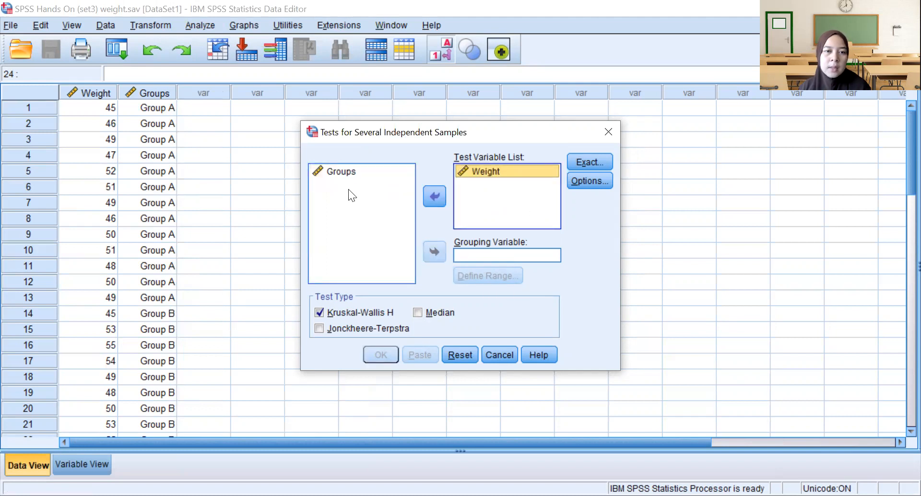
{"action": "left_click", "coordinate": [340, 171]}
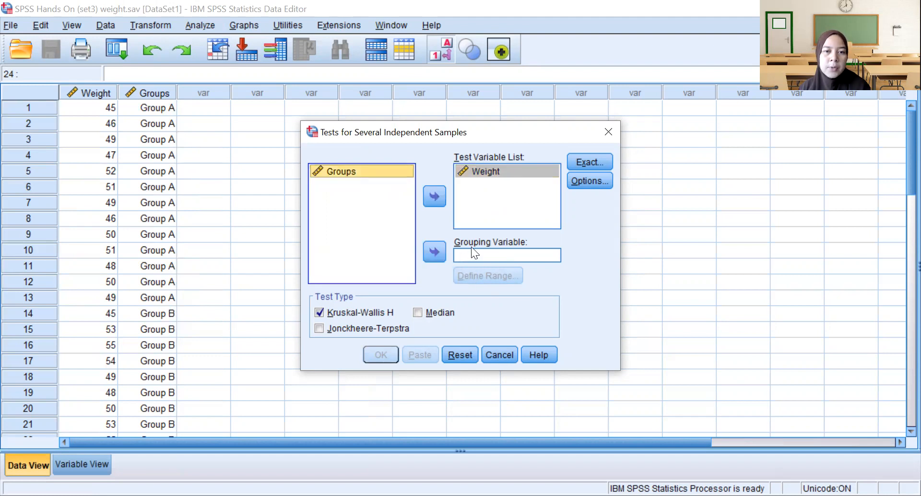
{"action": "mouse_move", "coordinate": [433, 251]}
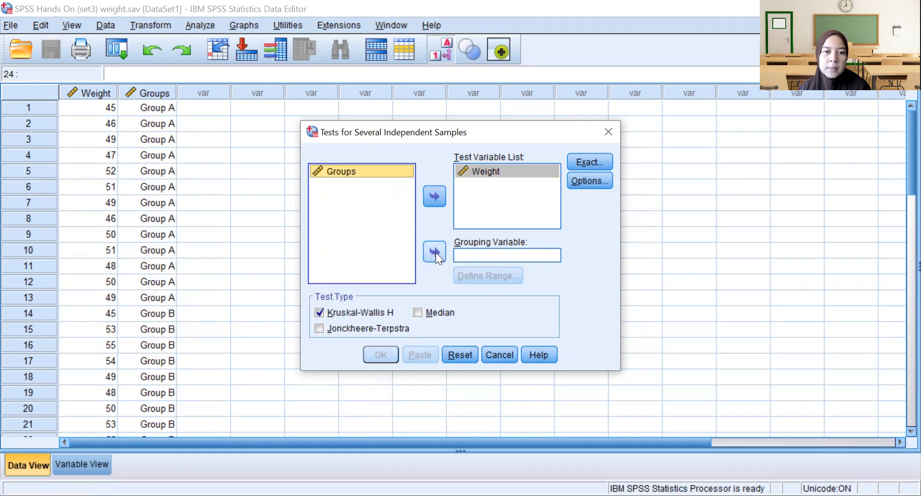
{"action": "left_click", "coordinate": [433, 251]}
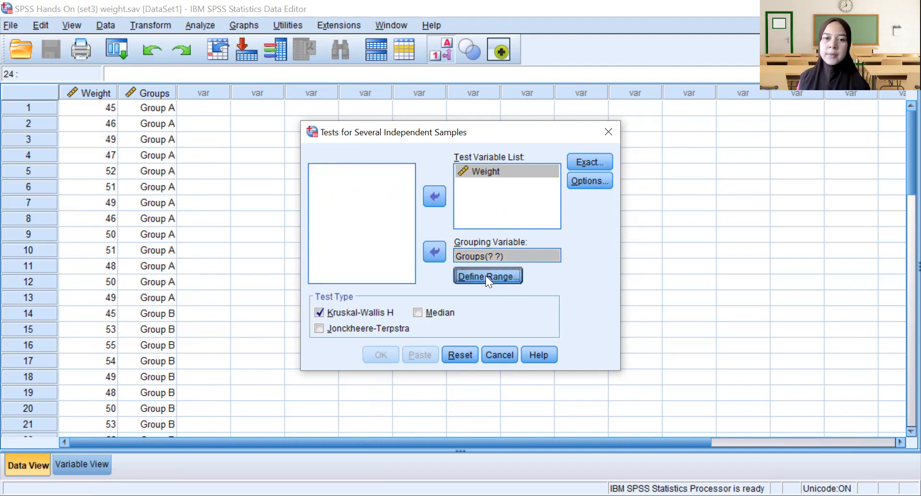
{"action": "left_click", "coordinate": [487, 276]}
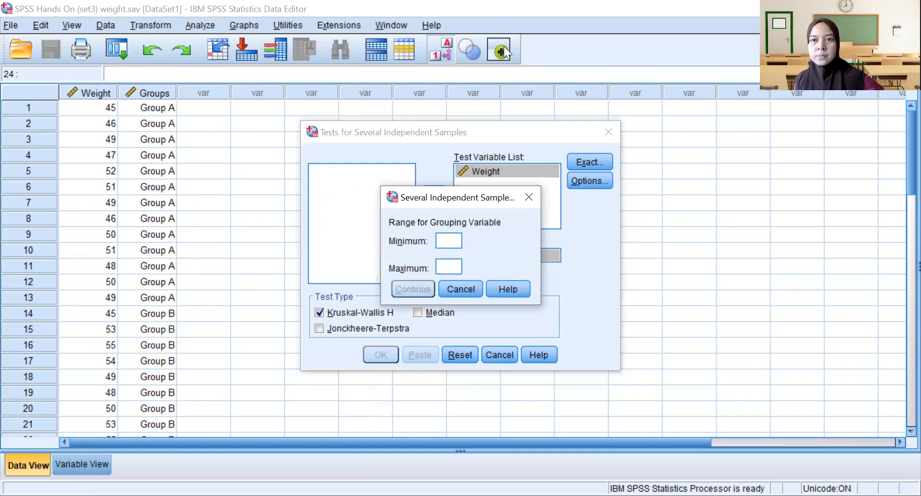
{"action": "mouse_move", "coordinate": [566, 155]}
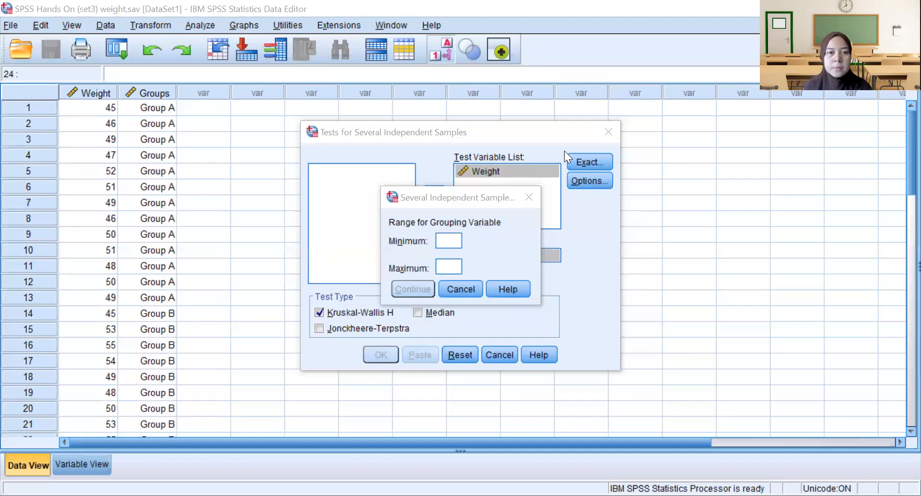
{"action": "mouse_move", "coordinate": [464, 214]}
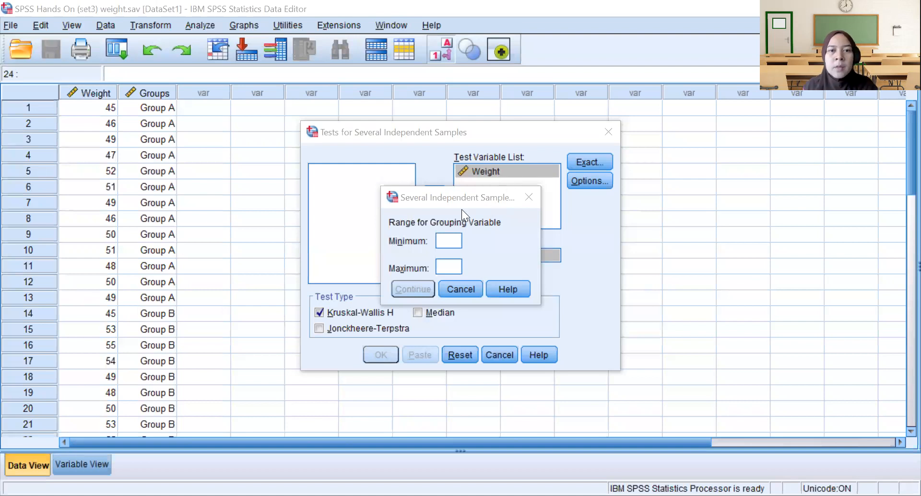
{"action": "mouse_move", "coordinate": [448, 204]}
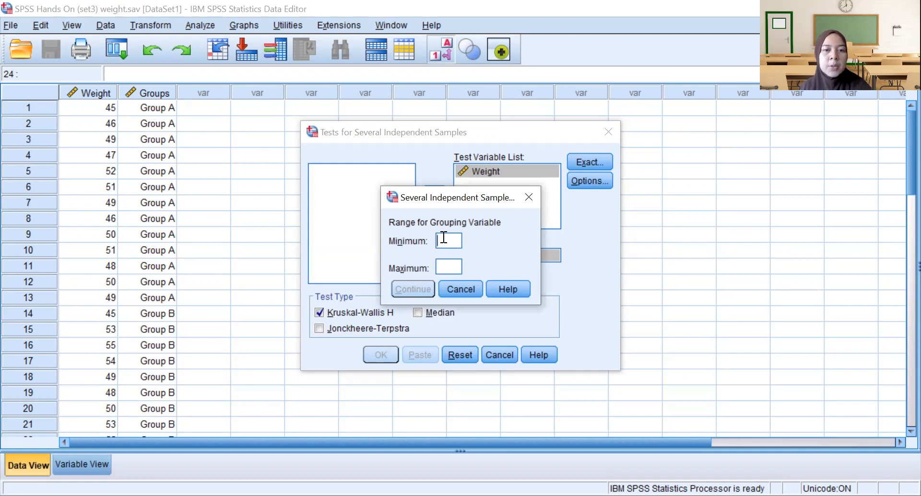
Set the Groups range to minimum 1 and maximum 3
{"action": "type", "text": "1"}
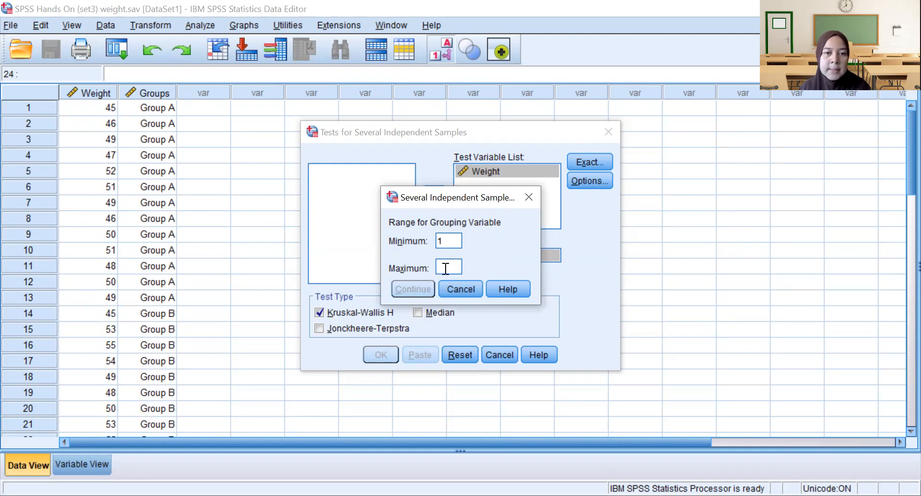
{"action": "mouse_move", "coordinate": [509, 289]}
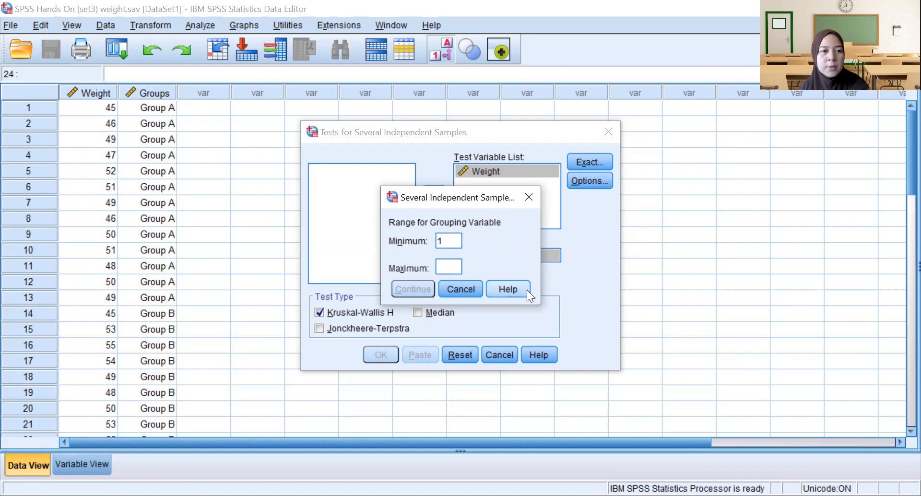
{"action": "type", "text": "3"}
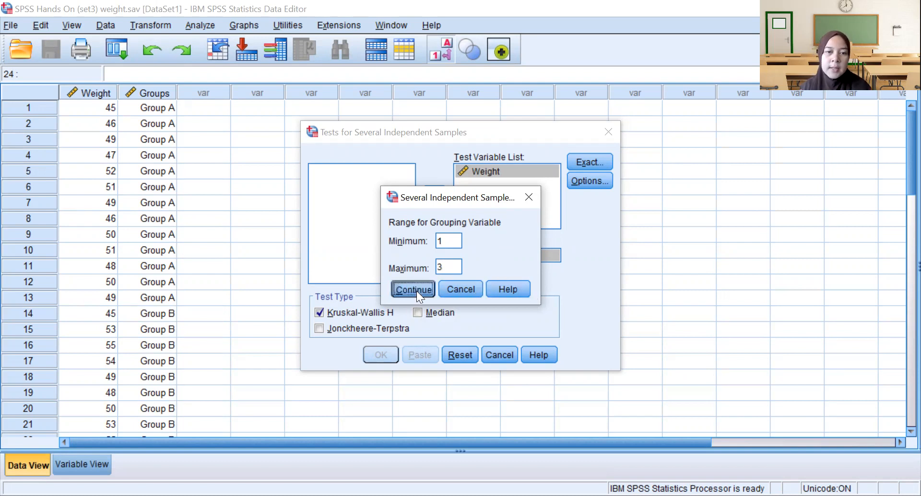
{"action": "left_click", "coordinate": [412, 288]}
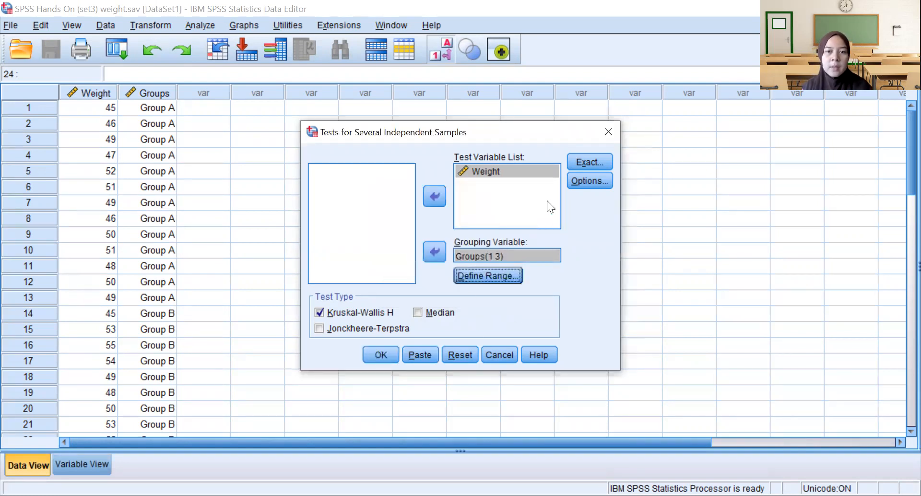
{"action": "mouse_move", "coordinate": [589, 181]}
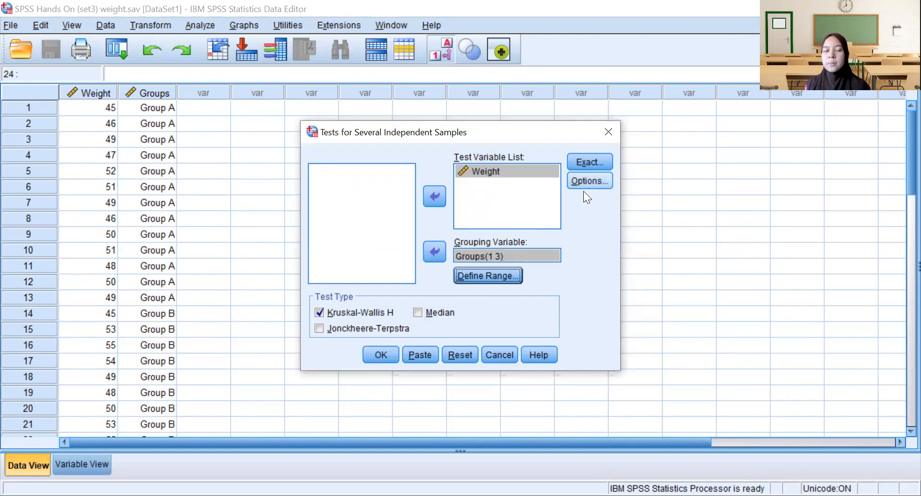
{"action": "mouse_move", "coordinate": [589, 189]}
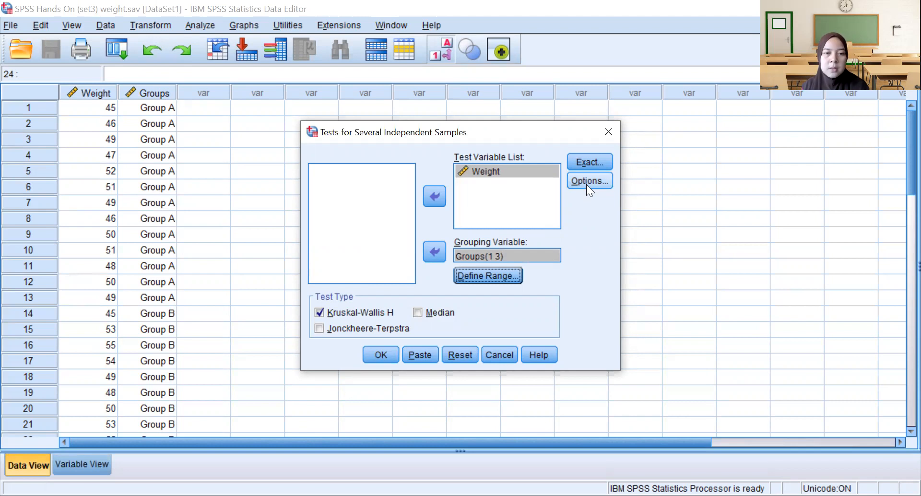
Request Descriptive statistics in Options and run the Kruskal-Wallis H test
{"action": "left_click", "coordinate": [589, 181]}
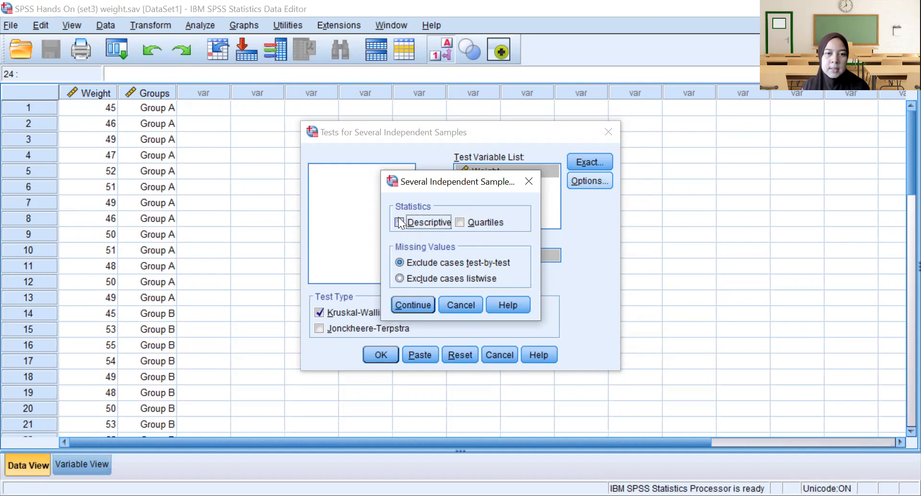
{"action": "left_click", "coordinate": [399, 223]}
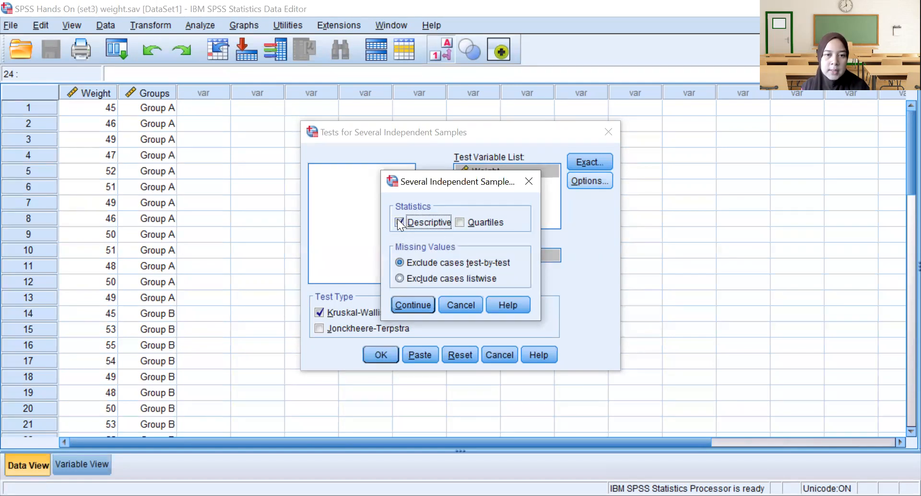
{"action": "left_click", "coordinate": [399, 223]}
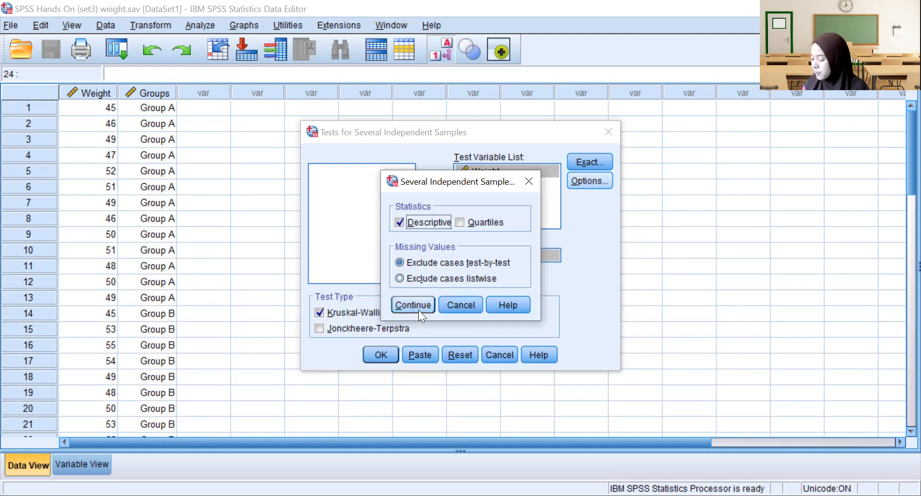
{"action": "mouse_move", "coordinate": [416, 310]}
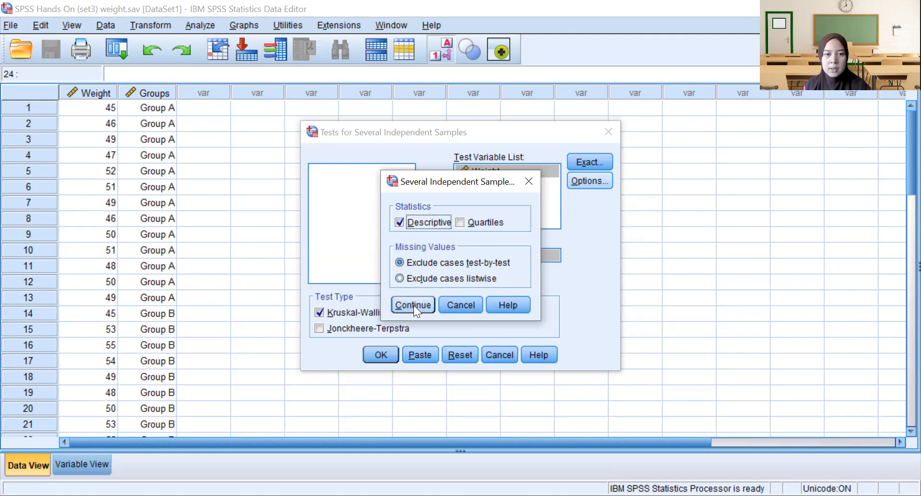
{"action": "left_click", "coordinate": [413, 305]}
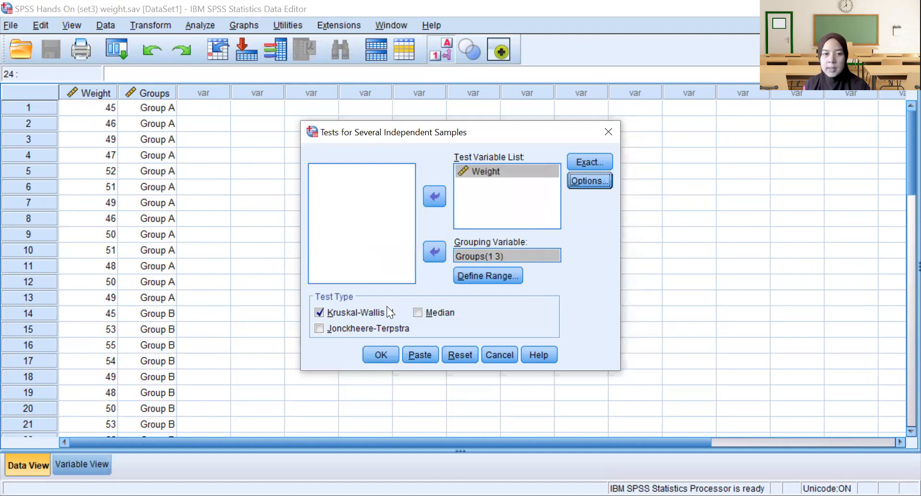
{"action": "left_click", "coordinate": [379, 353]}
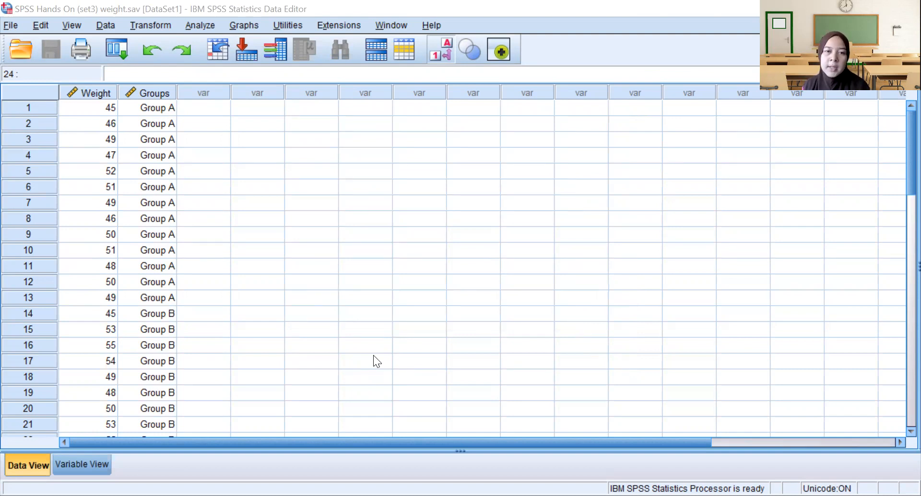
{"action": "mouse_move", "coordinate": [589, 73]}
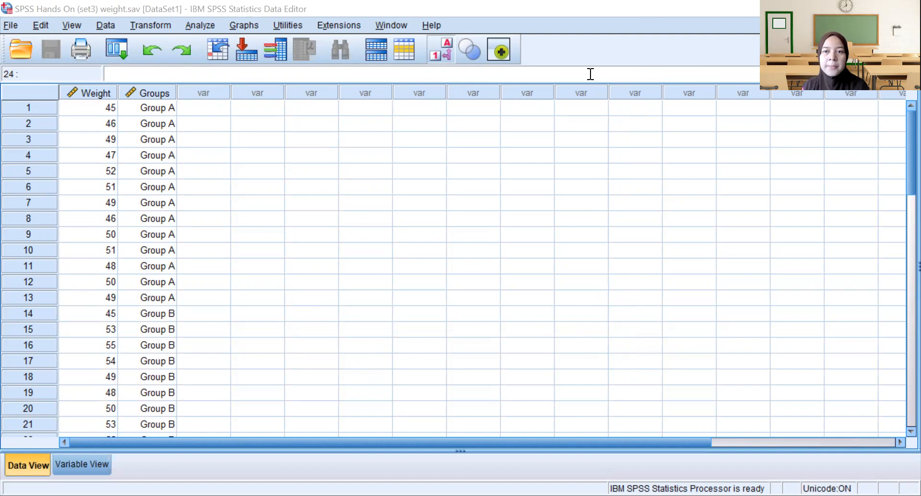